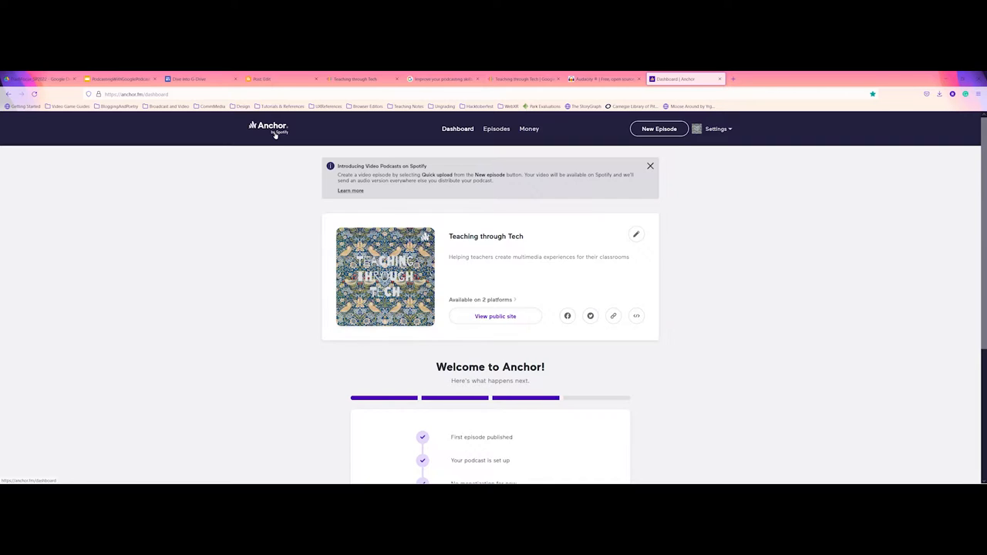
mouse_move(280, 141)
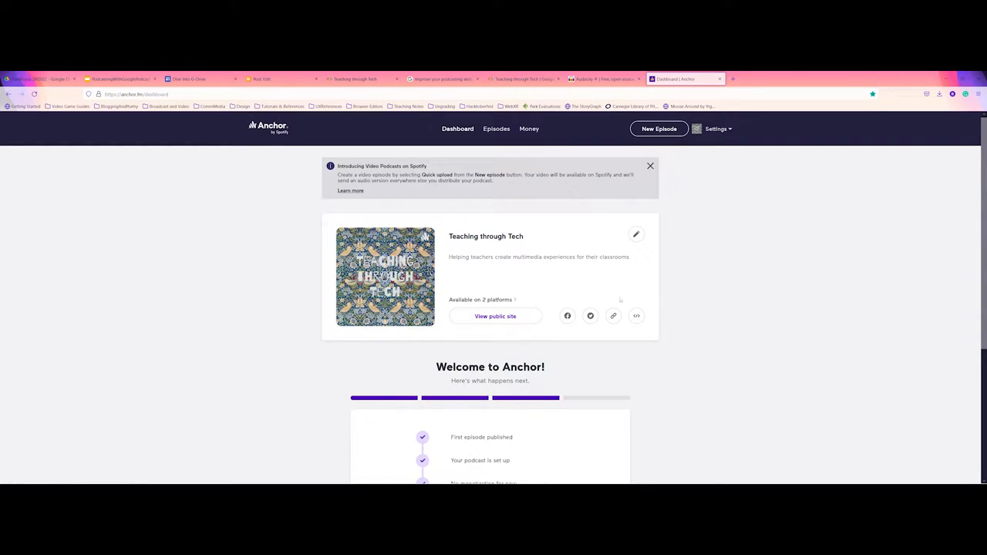
mouse_move(567, 377)
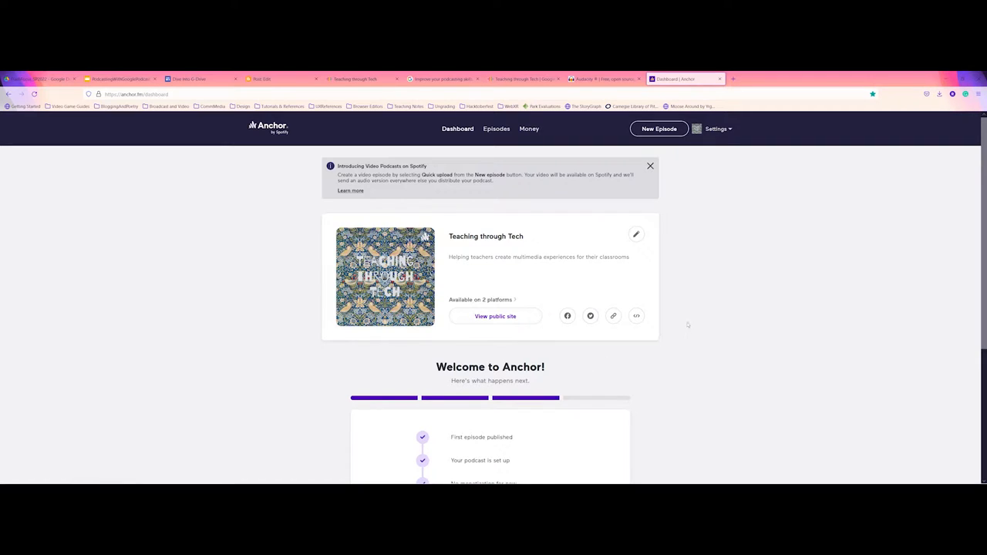
mouse_move(687, 325)
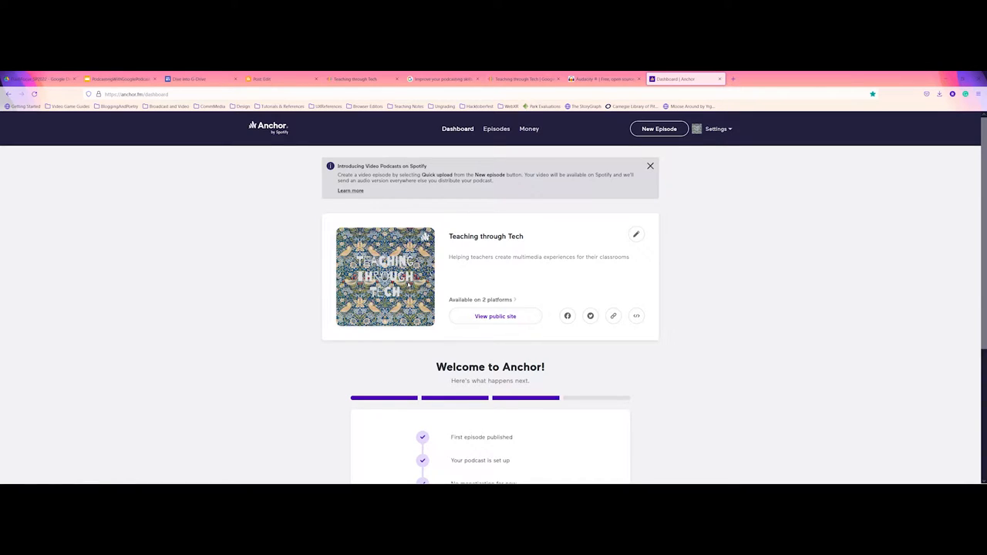
mouse_move(663, 139)
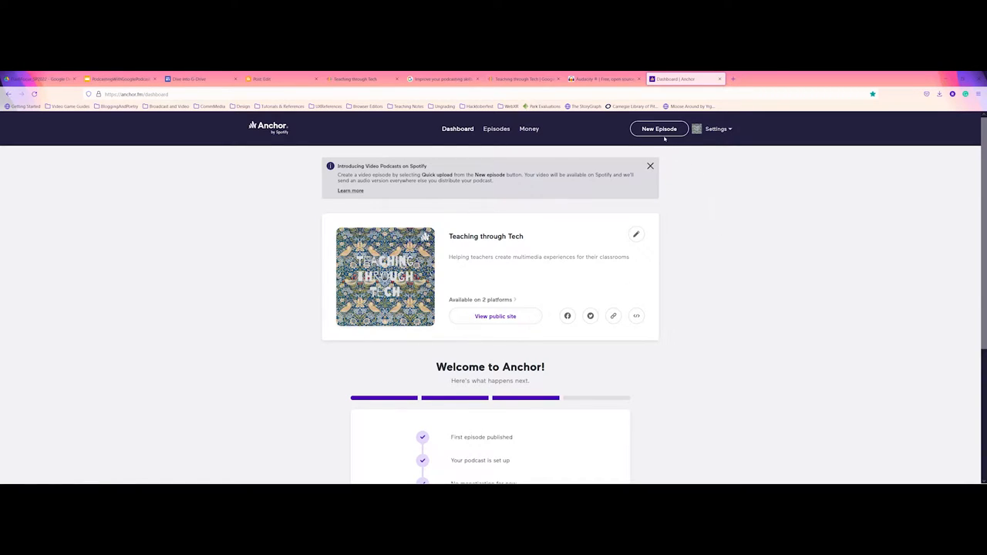
Step: Show the New Episode options: Create an episode or Quick upload
left_click(659, 129)
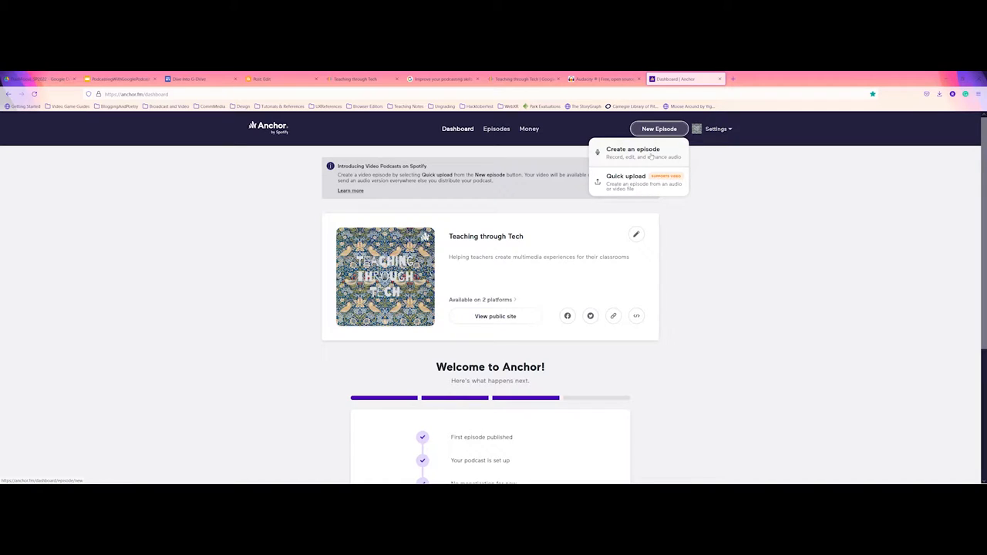
mouse_move(637, 183)
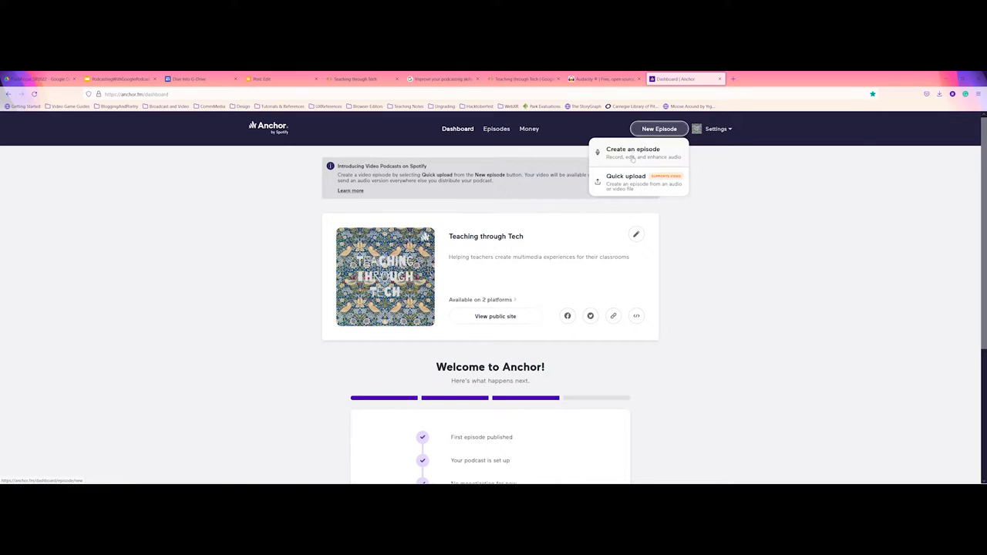
Step: Create an episode from scratch and choose in-browser recording via the Record tile
left_click(632, 149)
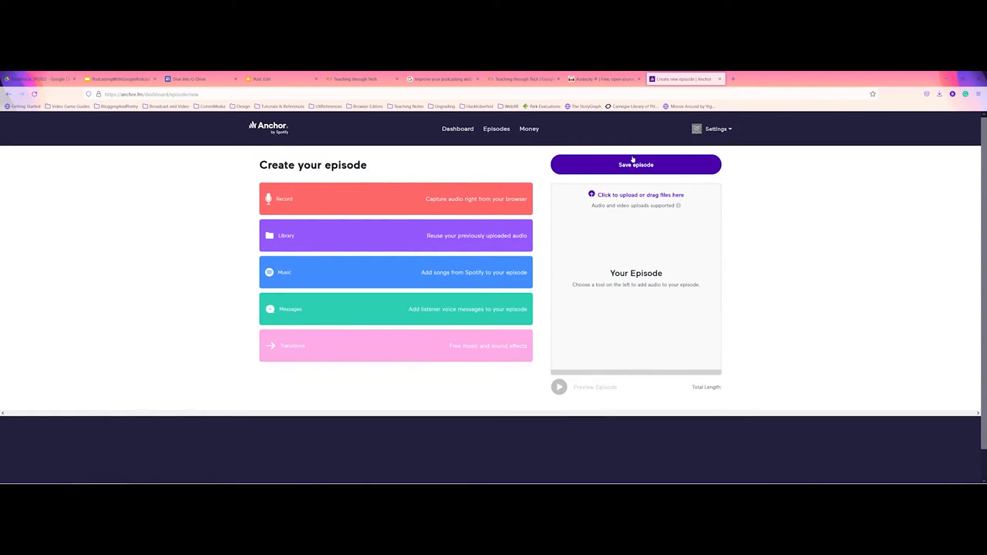
mouse_move(650, 452)
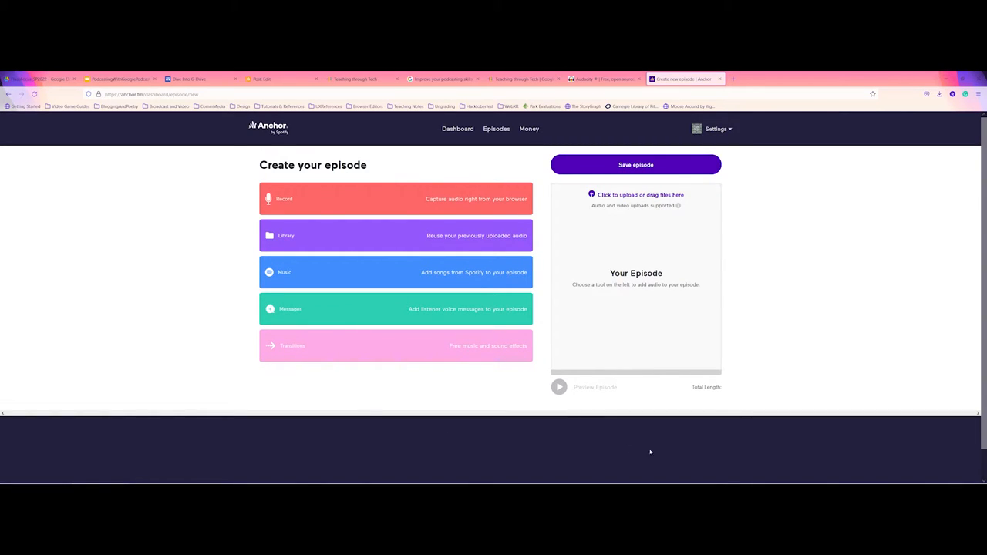
mouse_move(299, 309)
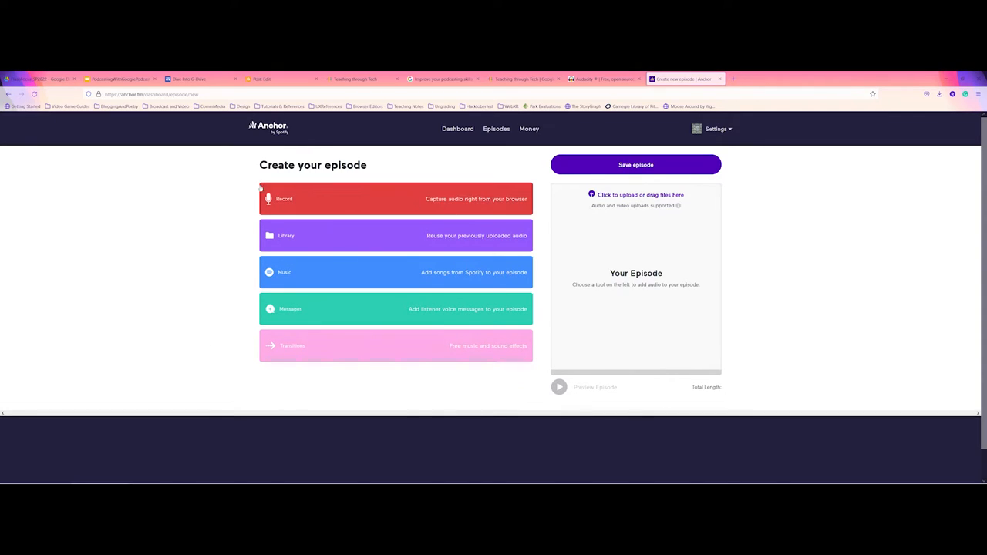
mouse_move(329, 309)
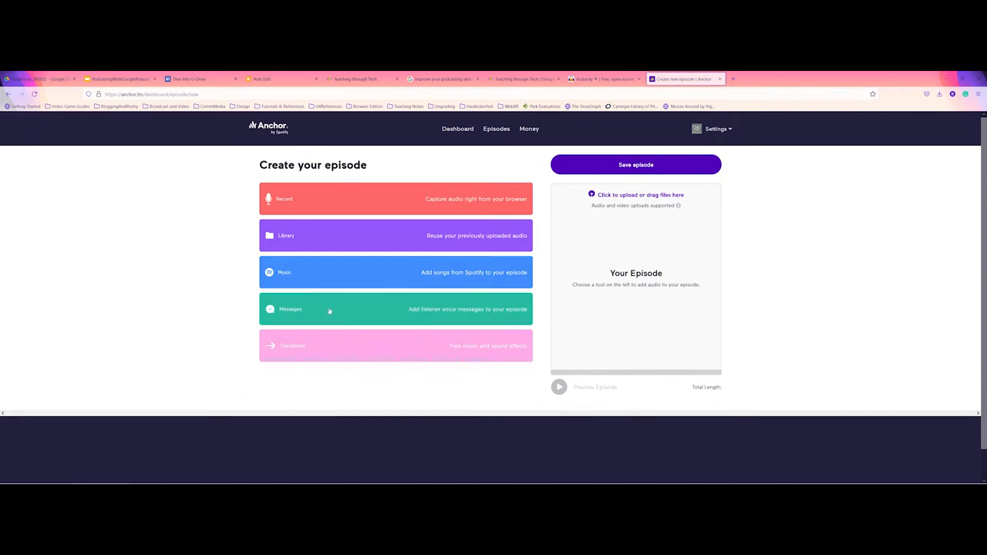
mouse_move(358, 190)
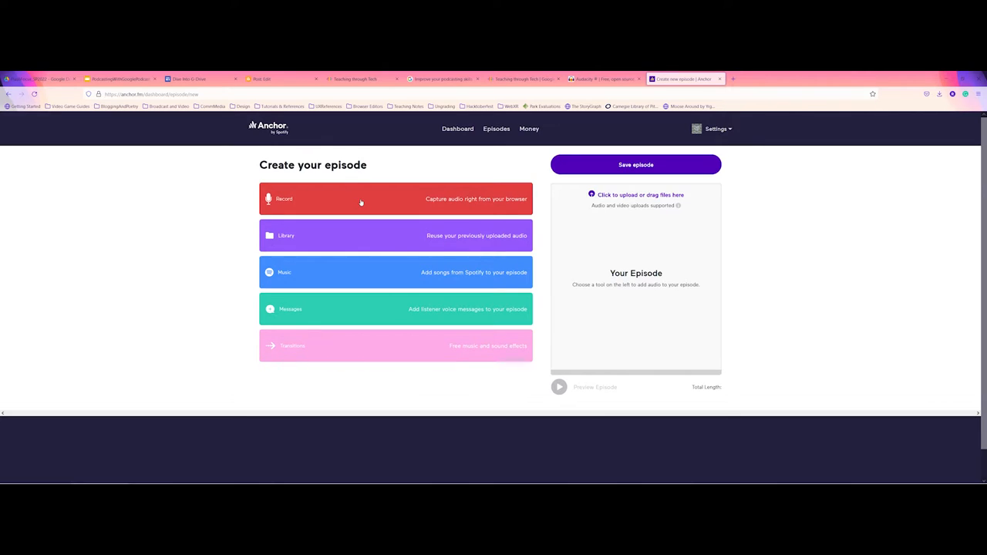
mouse_move(667, 170)
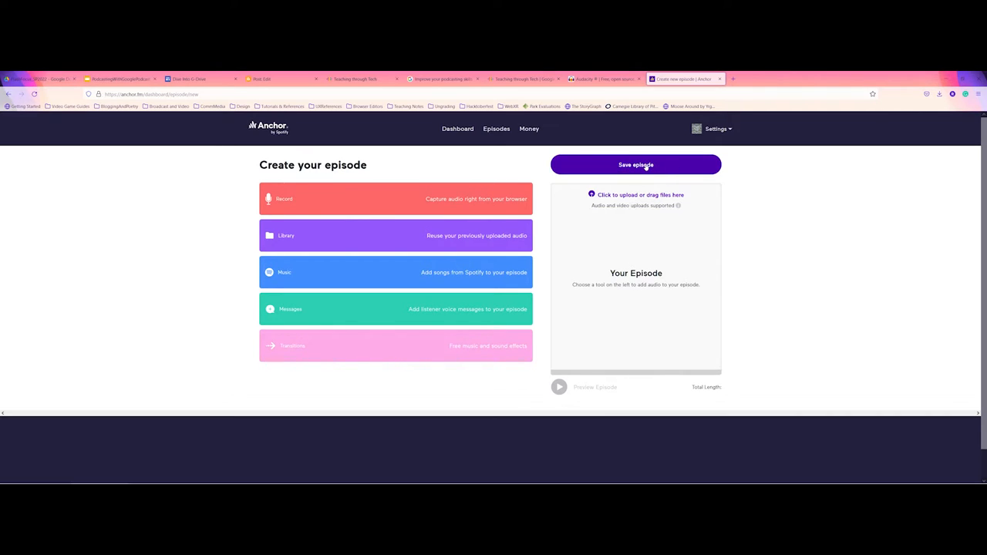
mouse_move(679, 220)
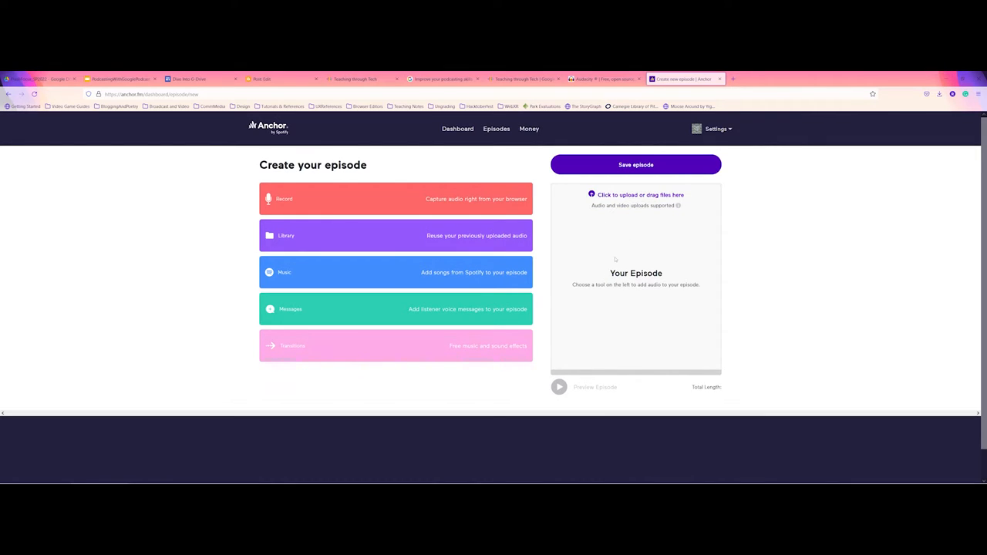
mouse_move(462, 215)
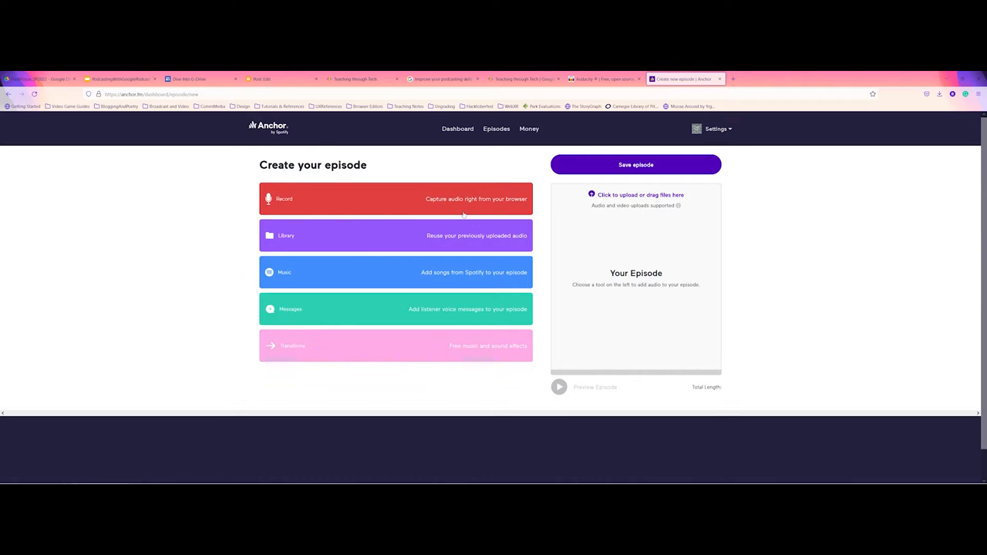
left_click(395, 199)
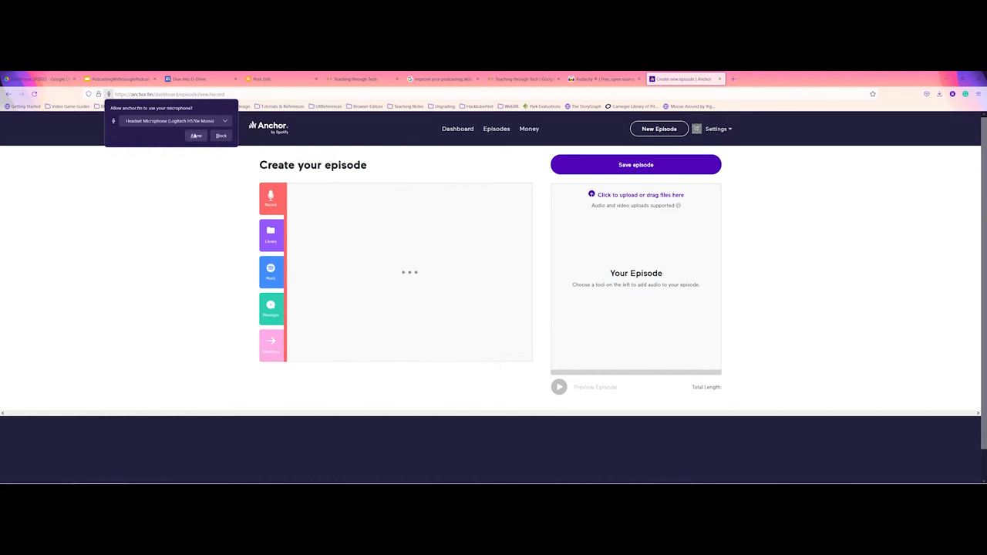
Step: Allow headset microphone access and start a 44-second browser recording
left_click(196, 136)
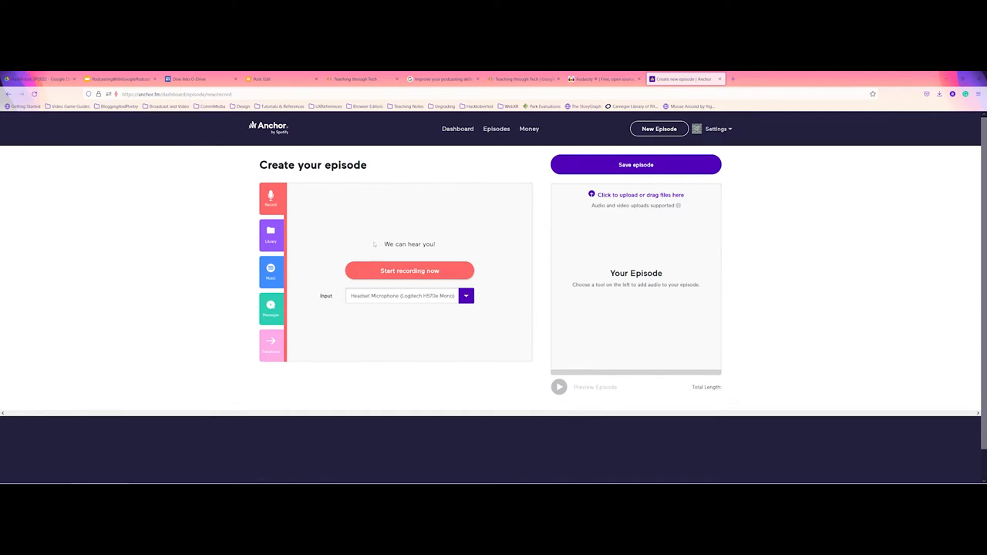
left_click(410, 270)
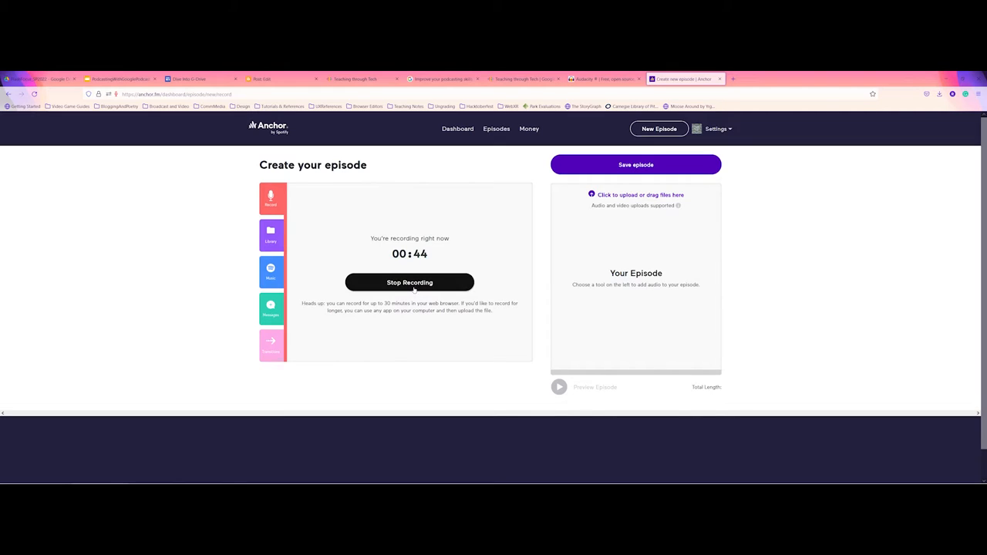
Step: Stop recording and add the 44-second Jun 14, 2022 clip to the episode
left_click(409, 282)
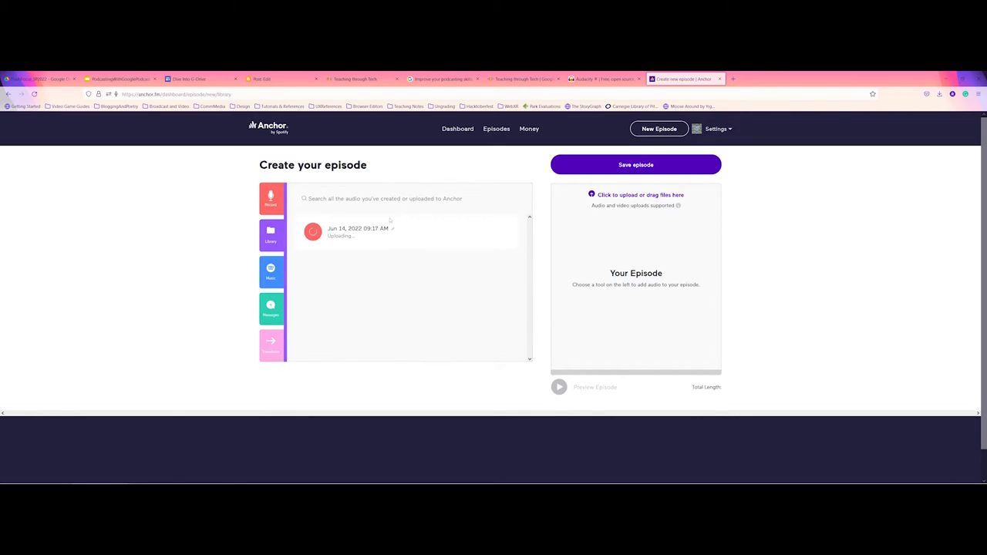
mouse_move(366, 212)
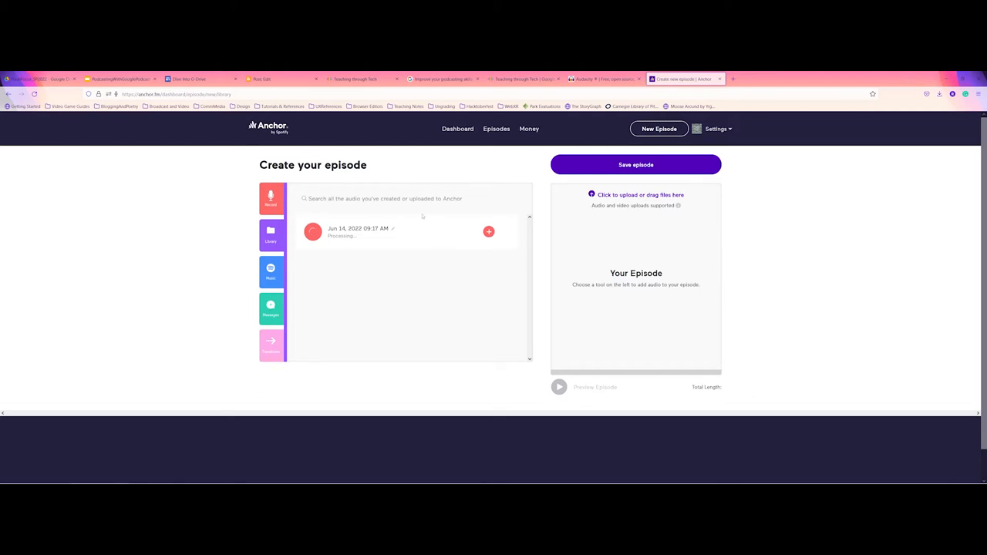
mouse_move(488, 231)
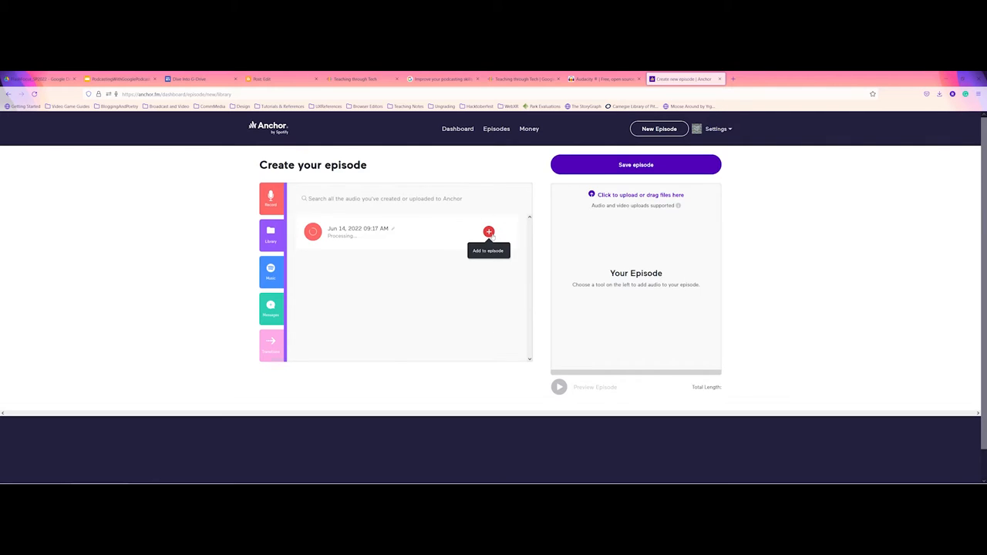
left_click(488, 231)
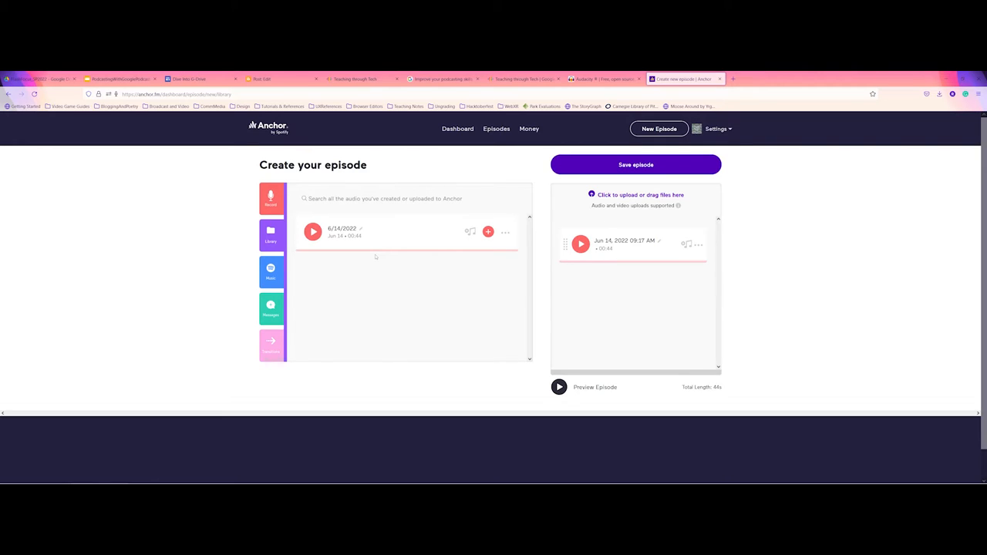
Step: Open Spotify music, search 'Vinny Marchi' and scroll through the song results
left_click(271, 273)
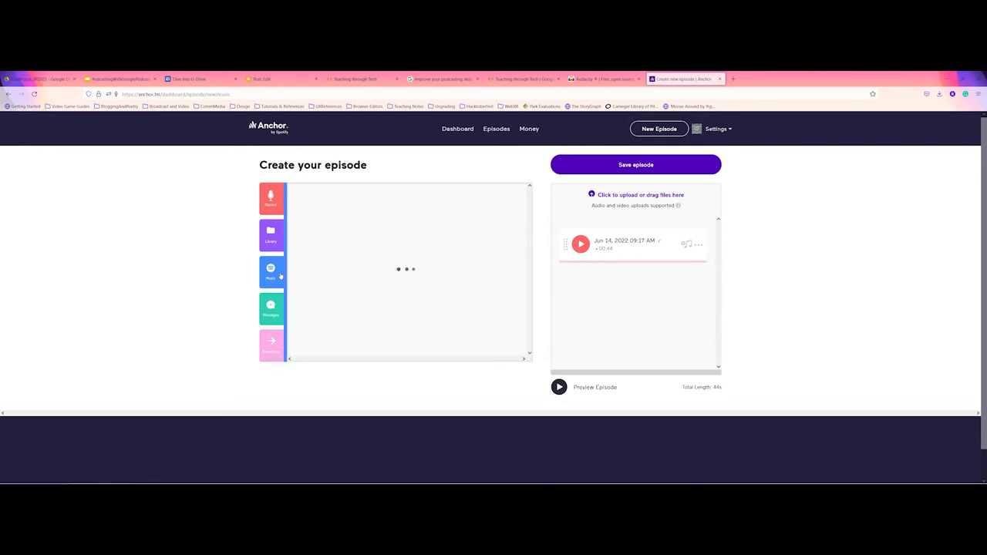
left_click(271, 271)
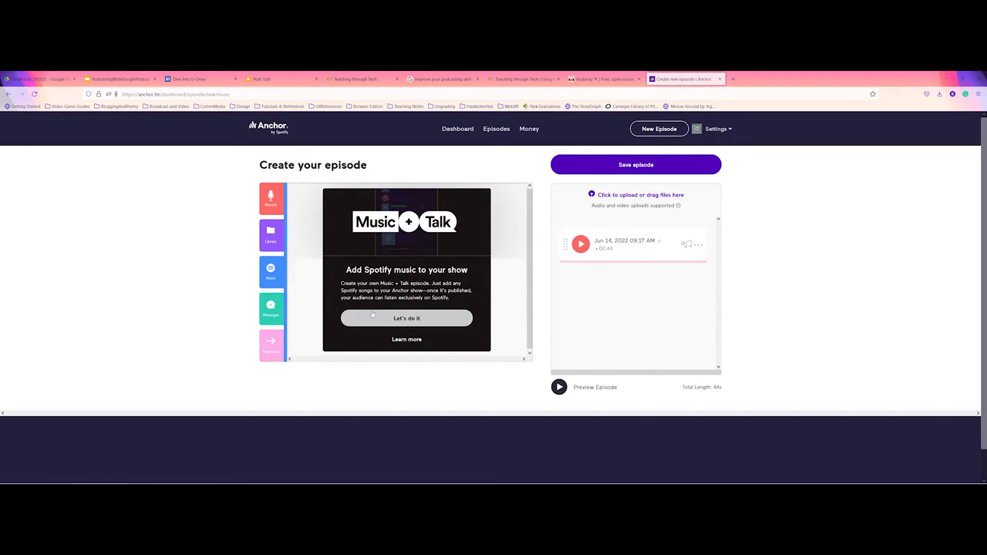
left_click(406, 318)
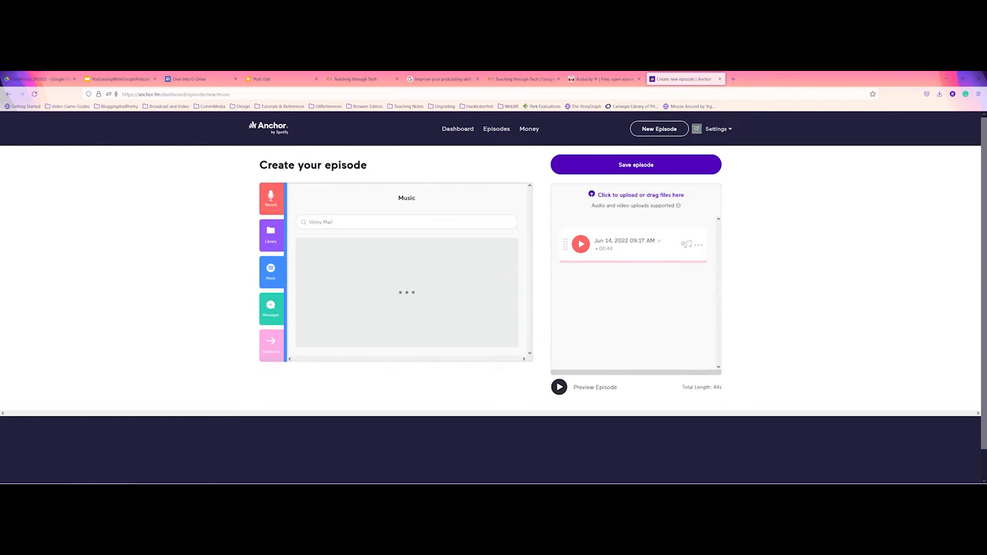
type("Vinny Marchi")
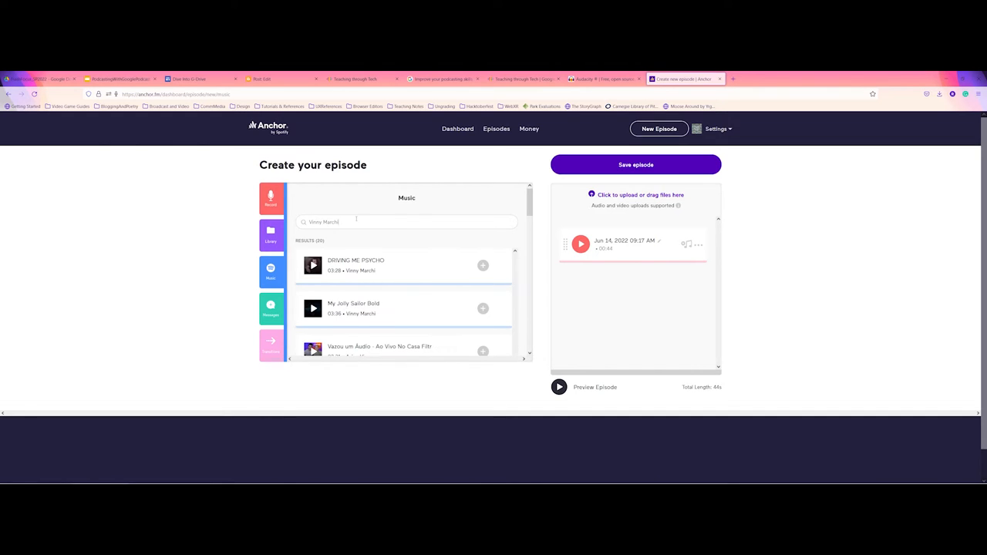
scroll("down", 3)
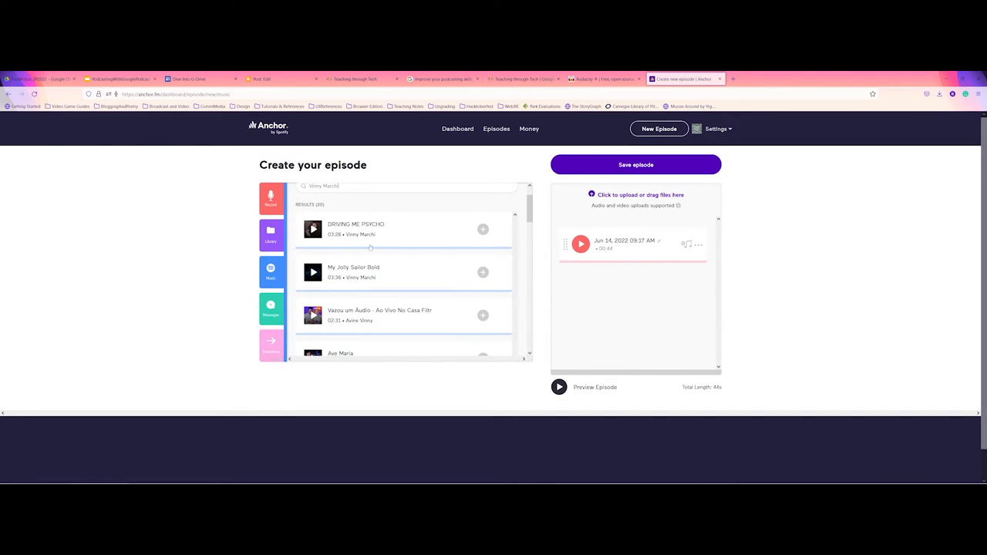
scroll("down", 3)
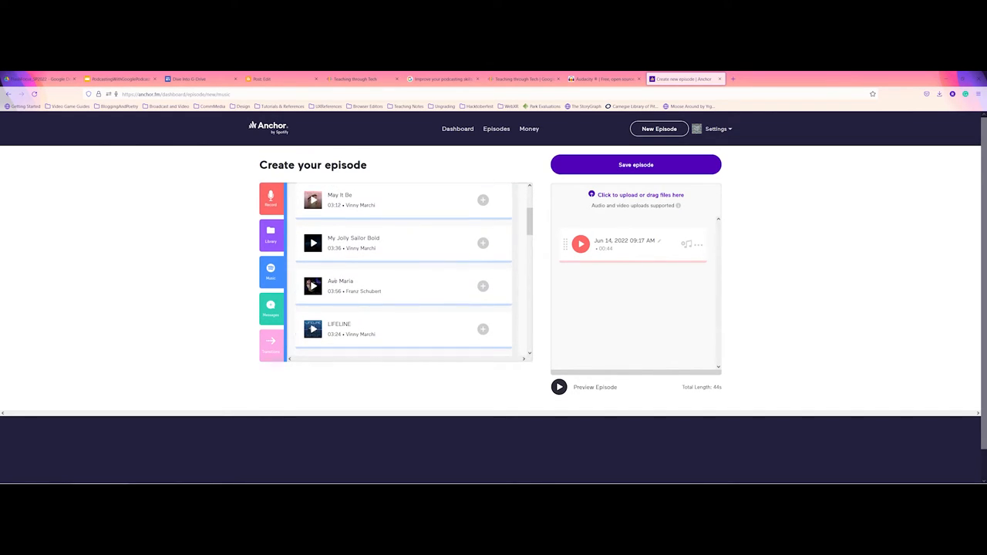
scroll("up", 3)
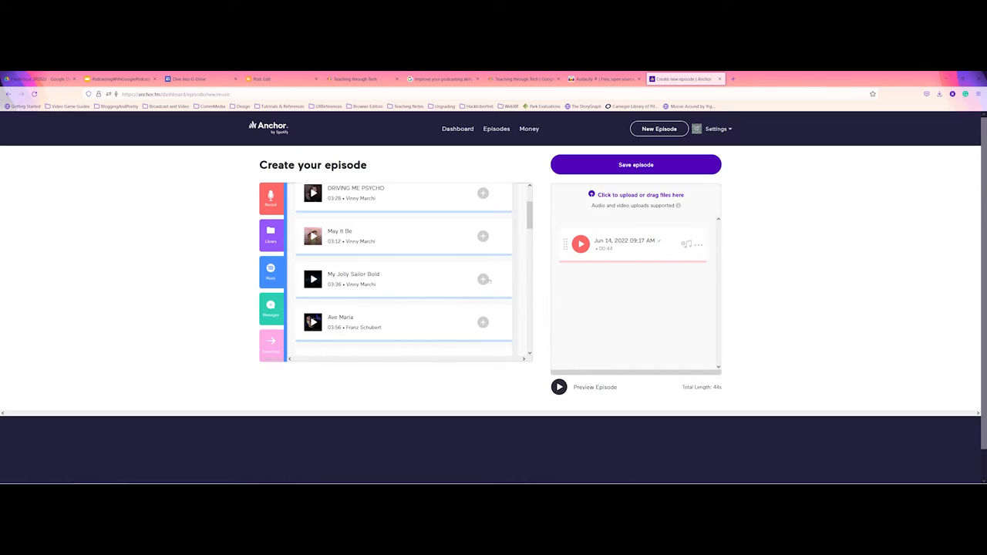
Step: Add Vinny Marchi's 'My Jolly Sailor Bold' above the recording in the episode
left_click(483, 279)
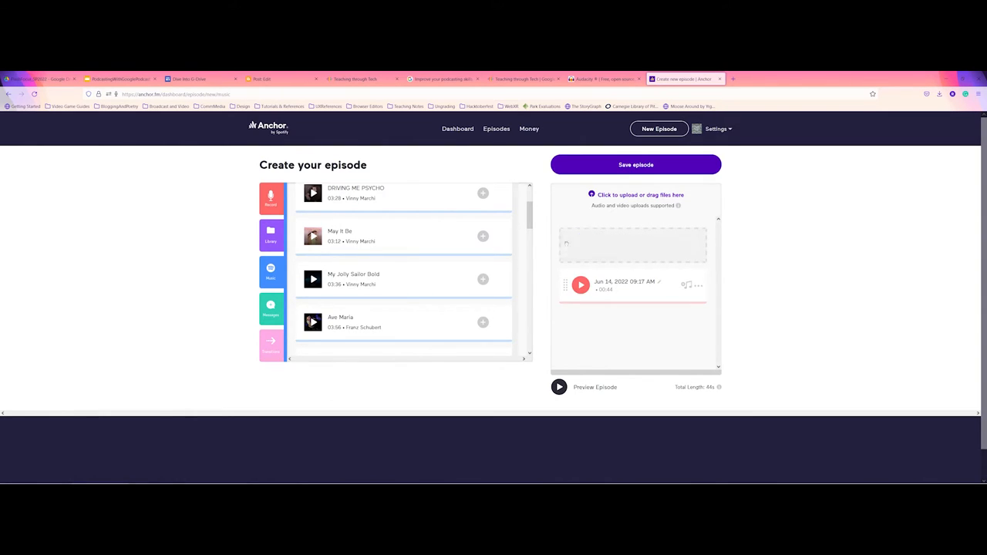
left_click(483, 279)
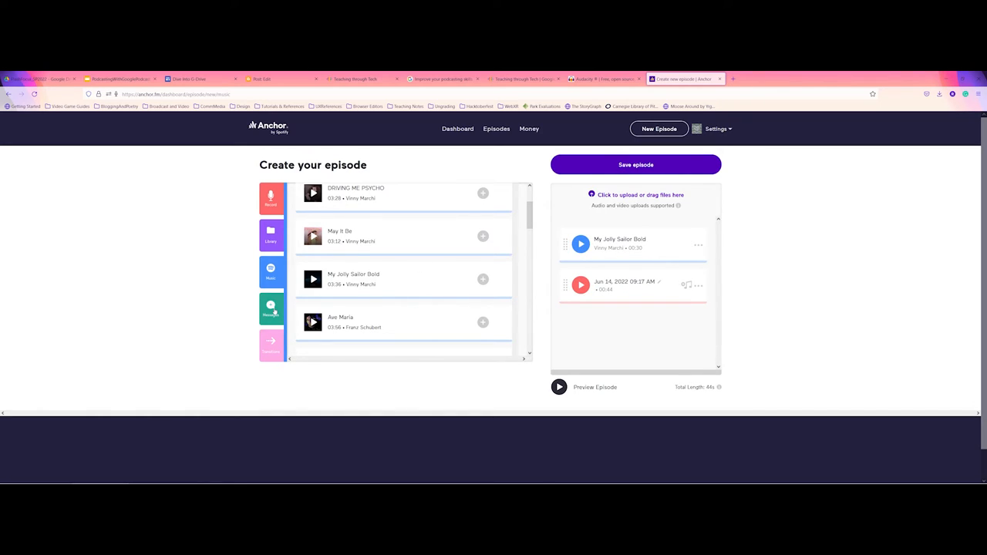
Step: View the Messages section, which has no listener voice messages yet
left_click(271, 308)
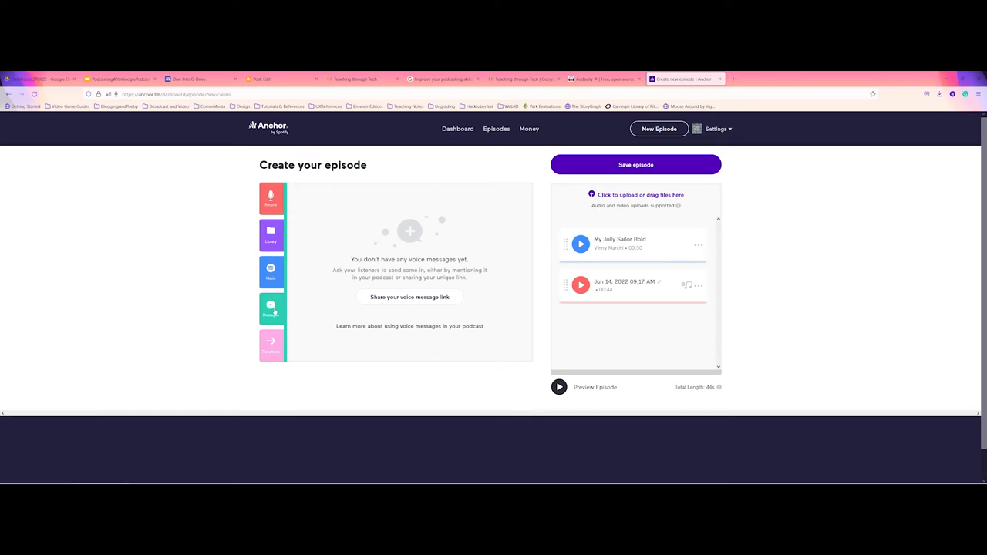
mouse_move(379, 318)
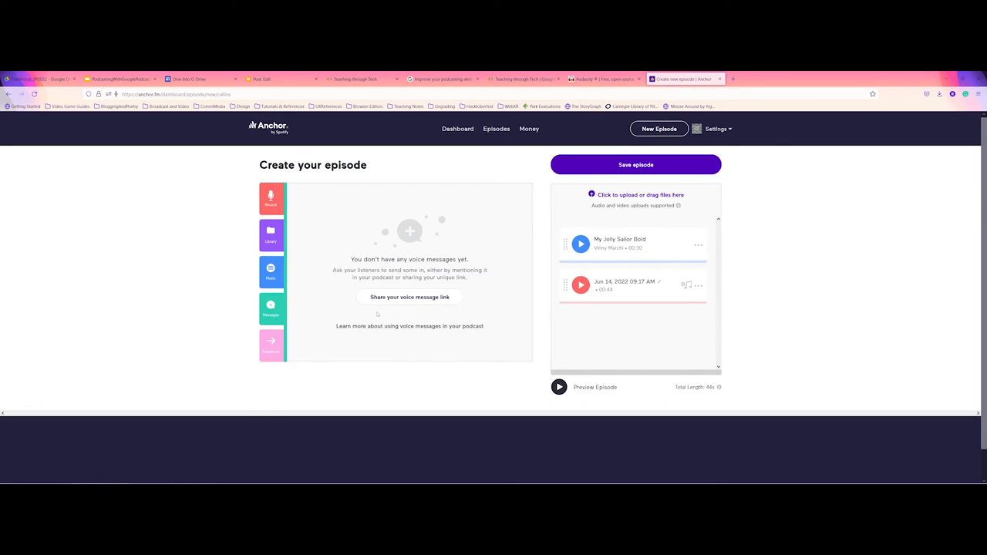
mouse_move(329, 327)
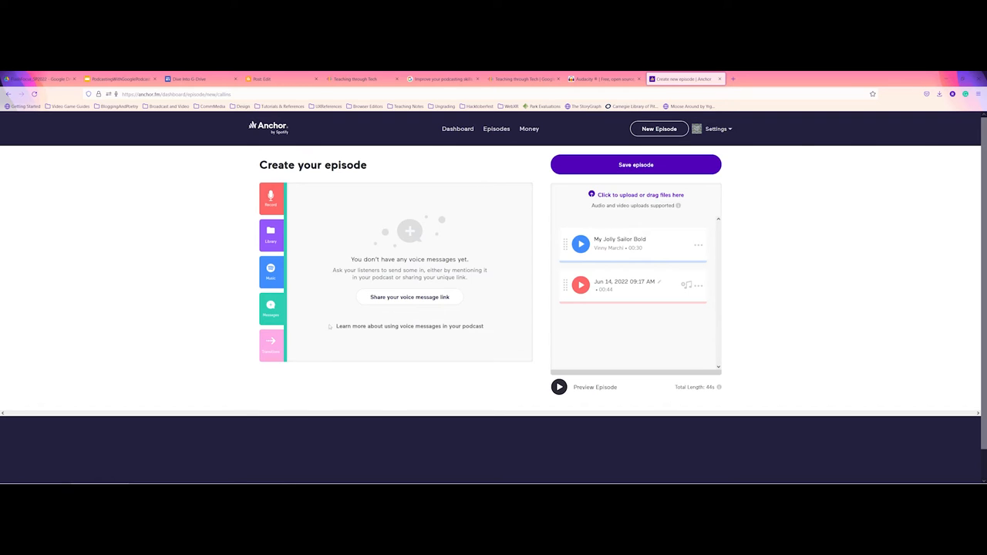
Step: Scroll the Transitions list and add Heist after the recording, making 52 seconds
left_click(271, 344)
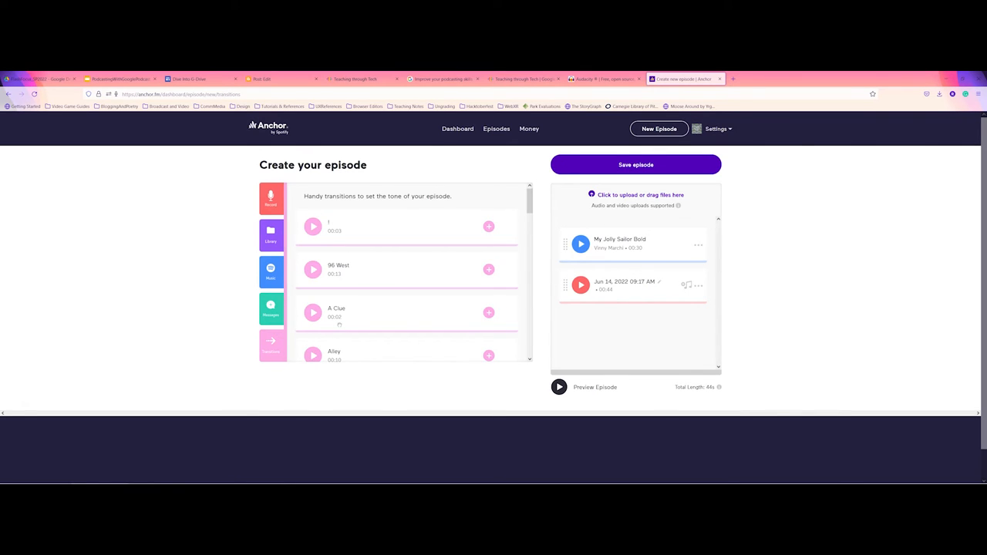
scroll("down", 3)
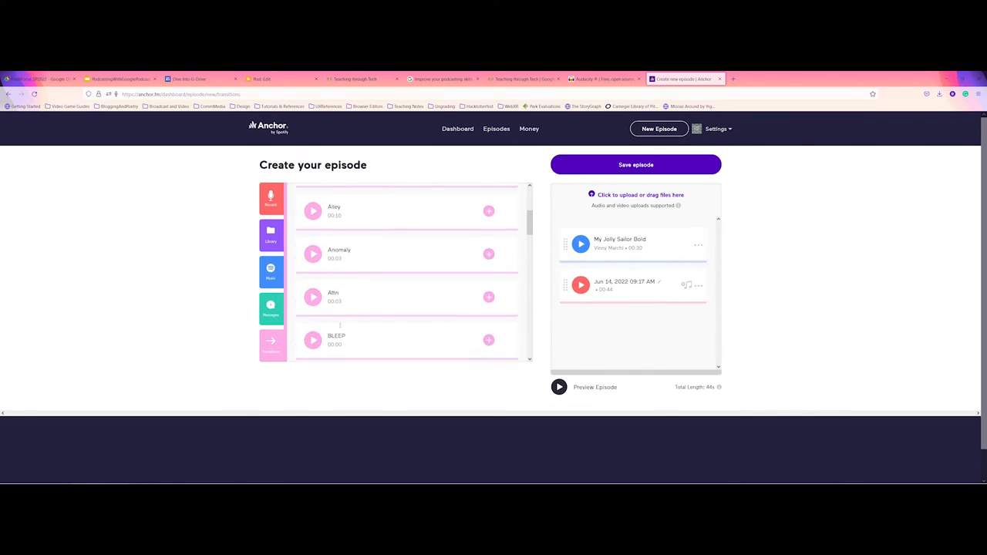
scroll("down", 3)
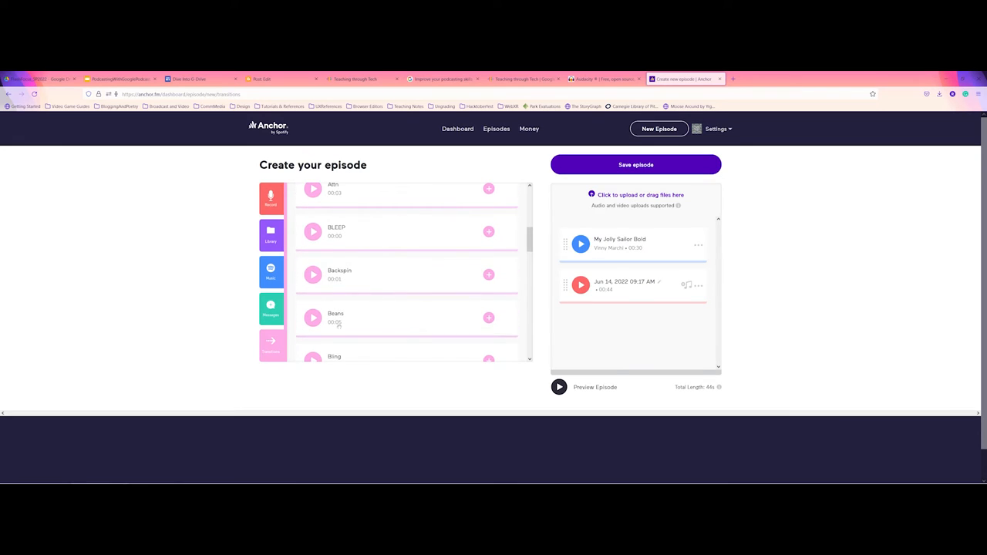
scroll("down", 3)
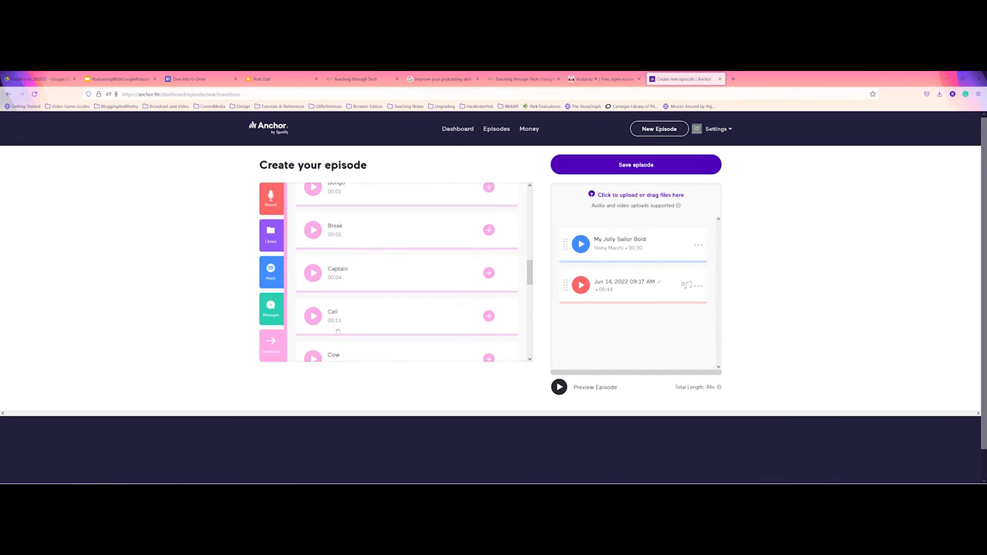
scroll("down", 3)
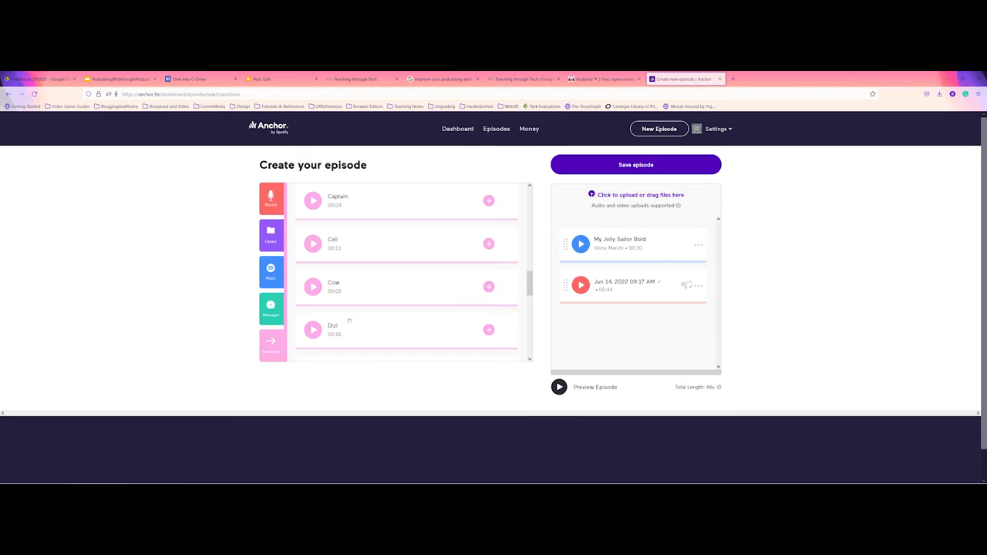
scroll("down", 3)
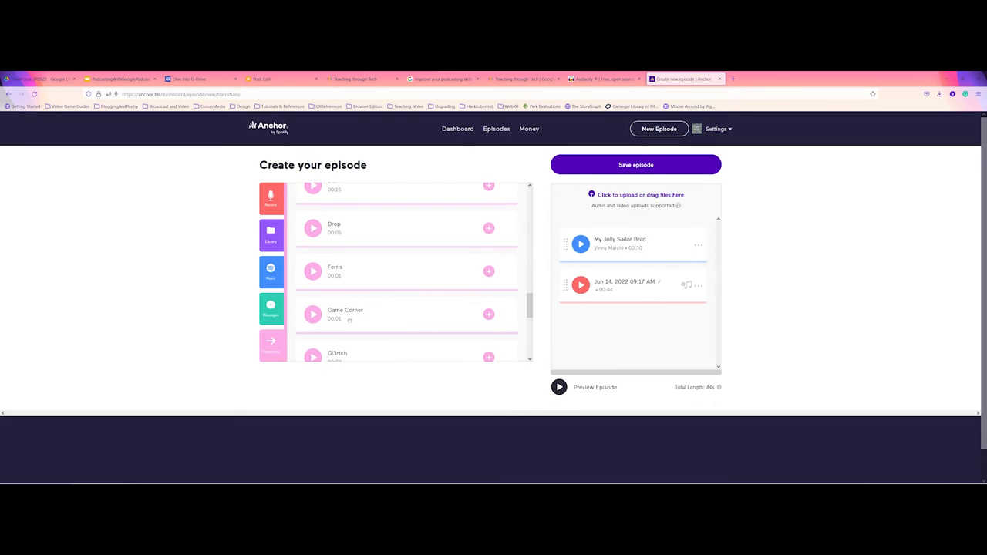
scroll("down", 3)
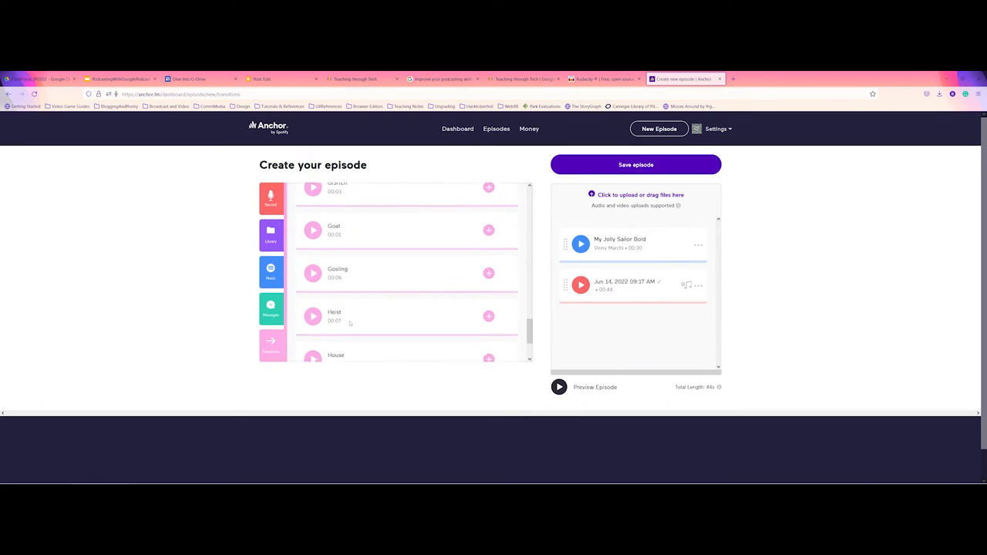
scroll("down", 3)
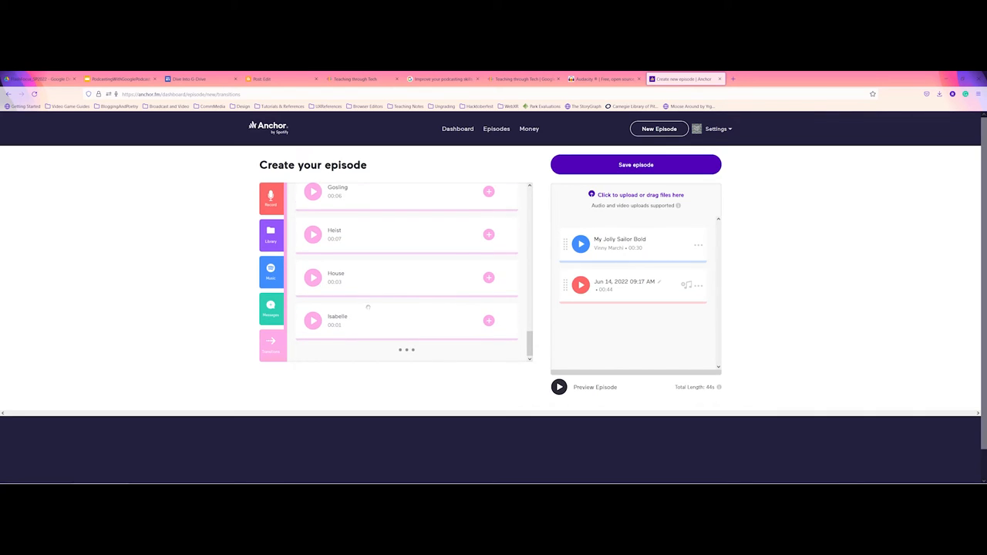
mouse_move(488, 234)
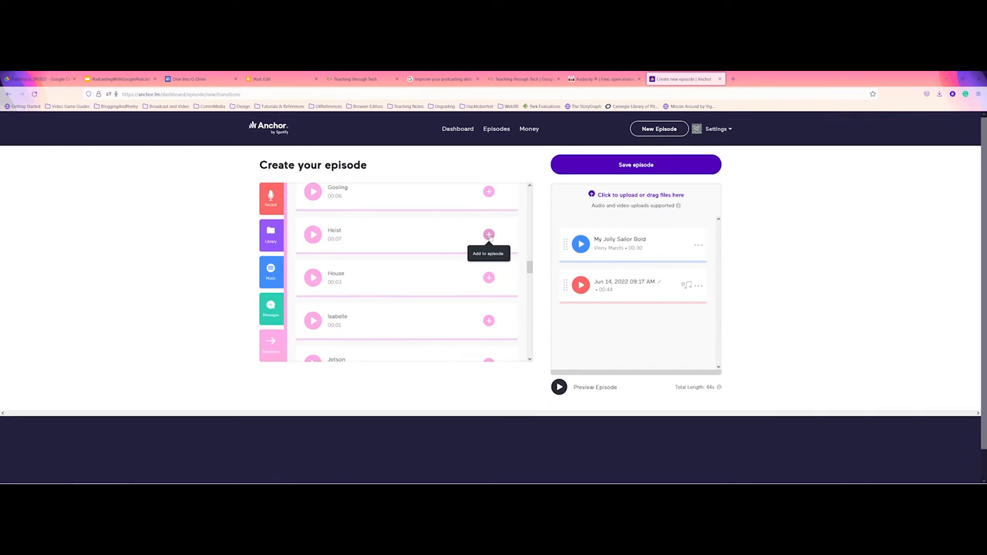
left_click(488, 234)
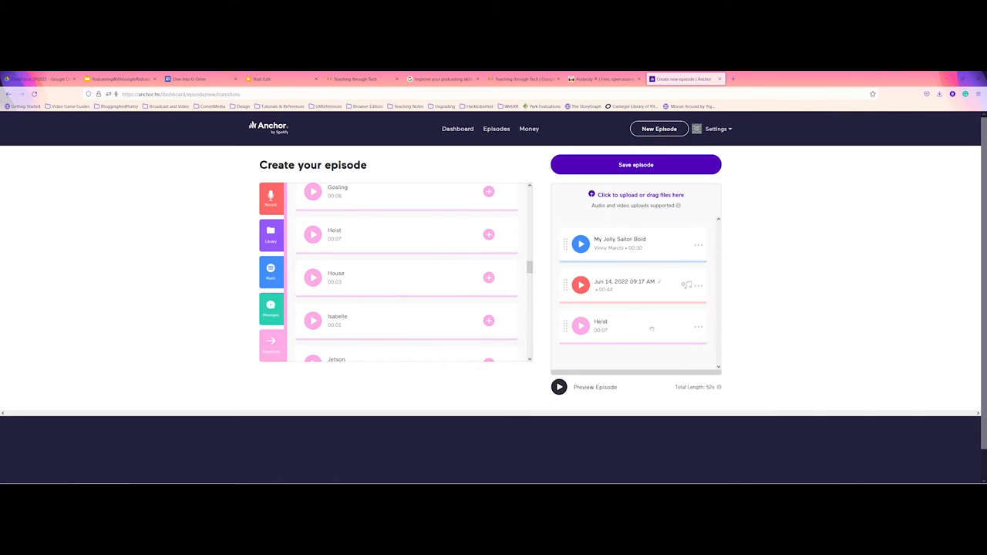
mouse_move(558, 388)
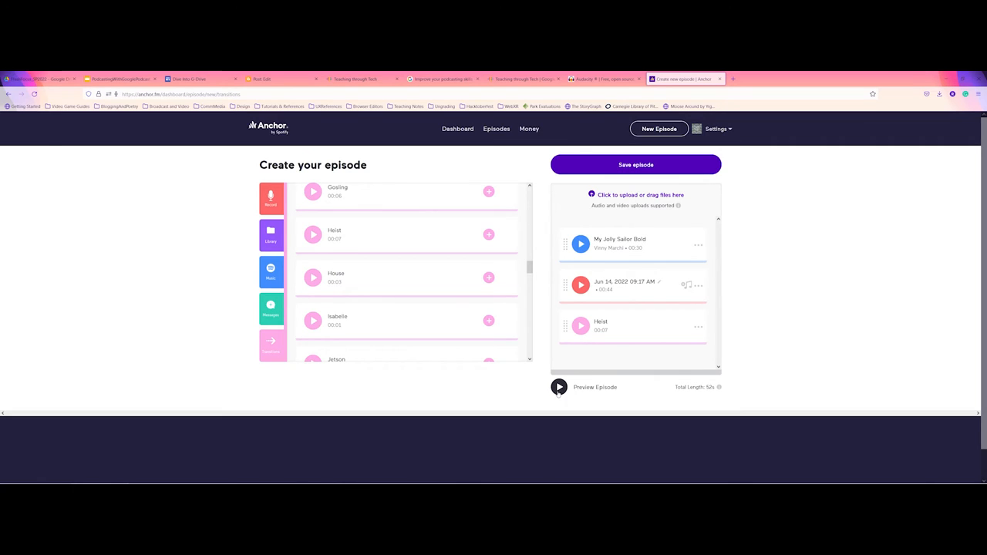
Step: Play and pause a brief preview of the 52-second episode, then save it
left_click(558, 387)
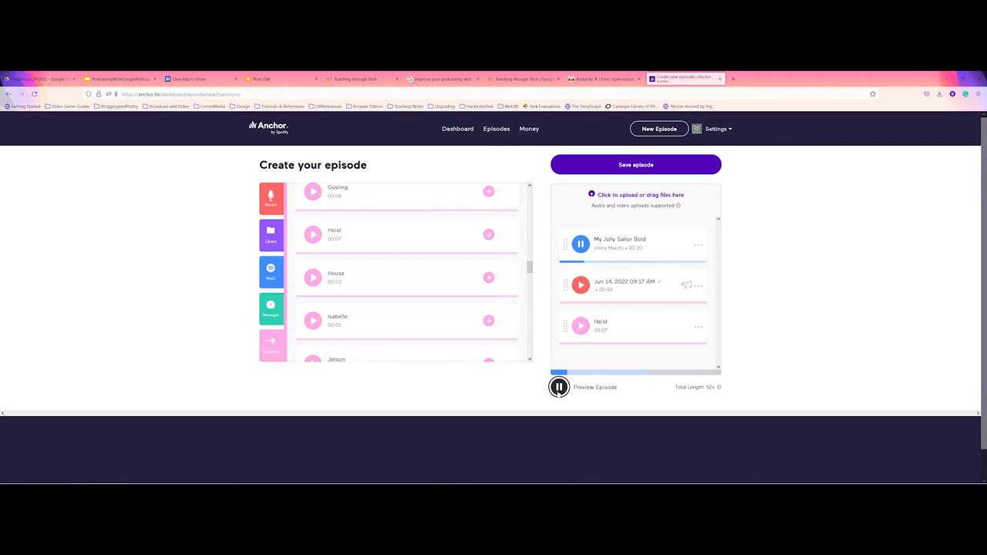
left_click(559, 387)
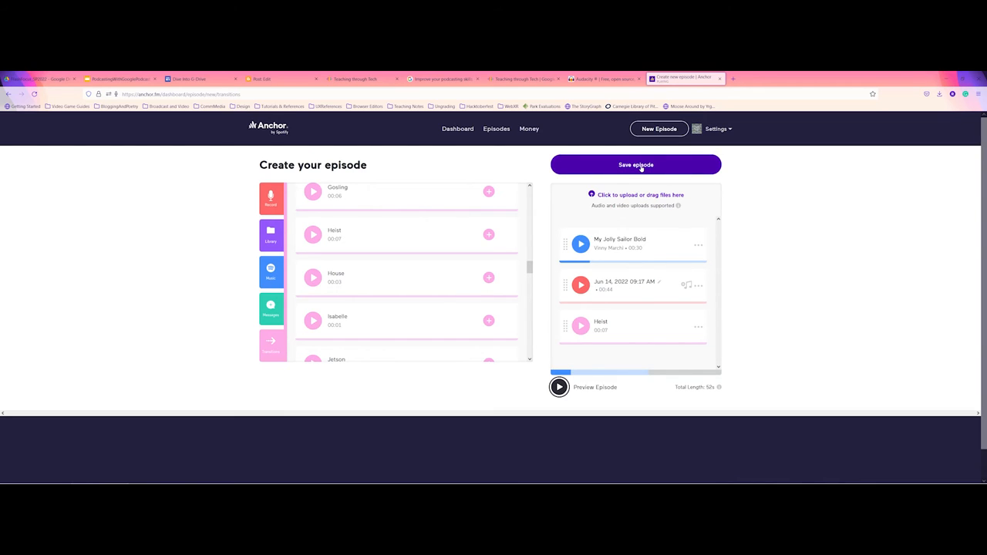
left_click(635, 165)
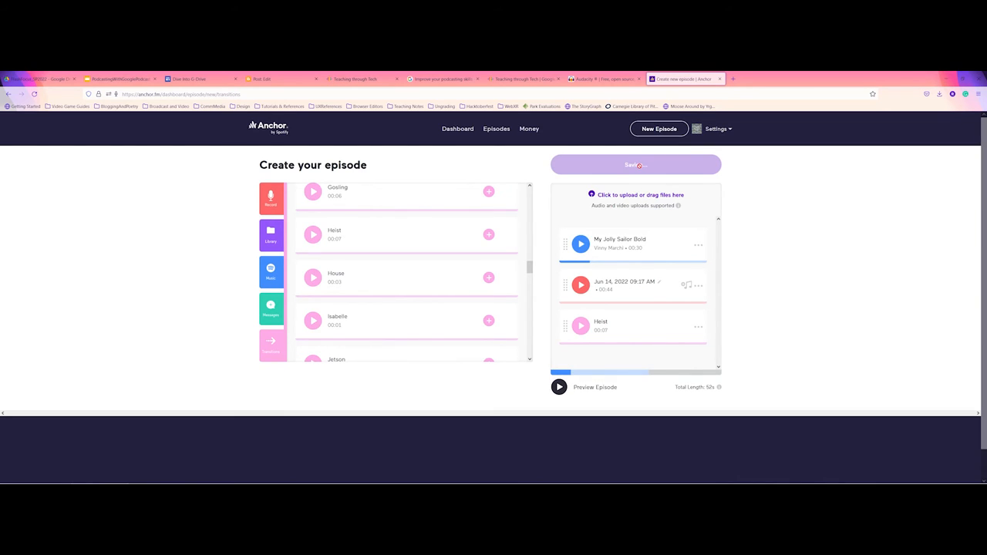
Step: Enter title 'Demo Episode Using Anchor Options' and description 'Example for using in-browser Anchor Episode Creation'
left_click(635, 164)
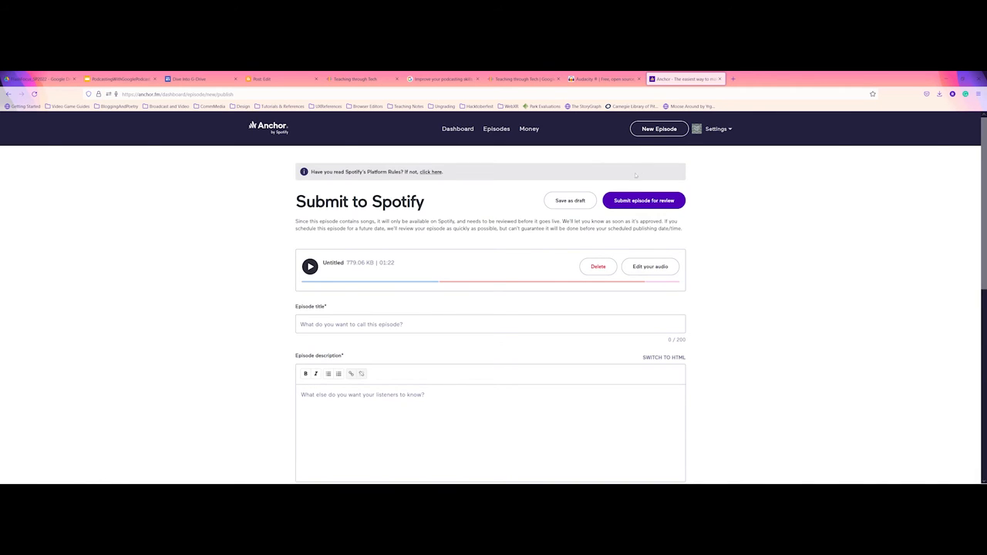
left_click(490, 323)
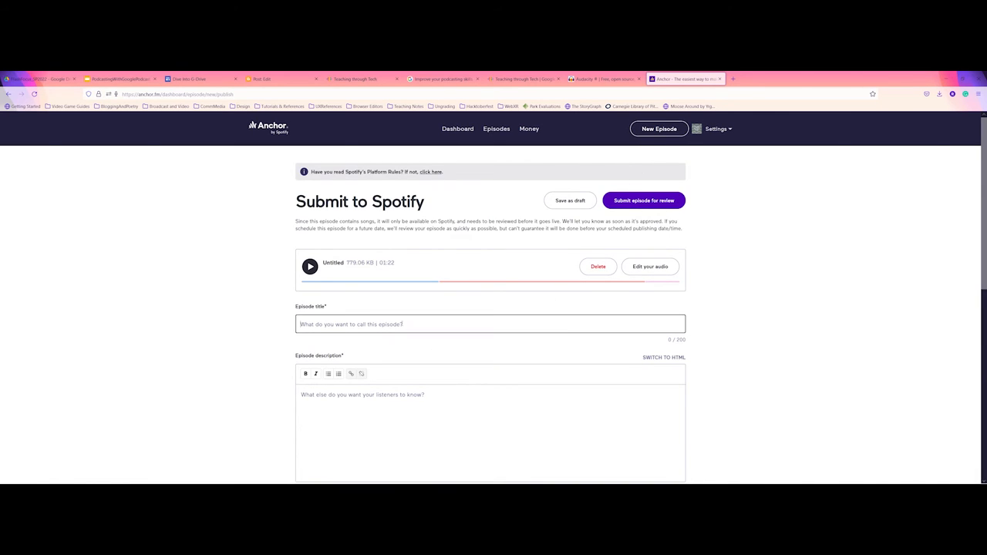
type("Demo")
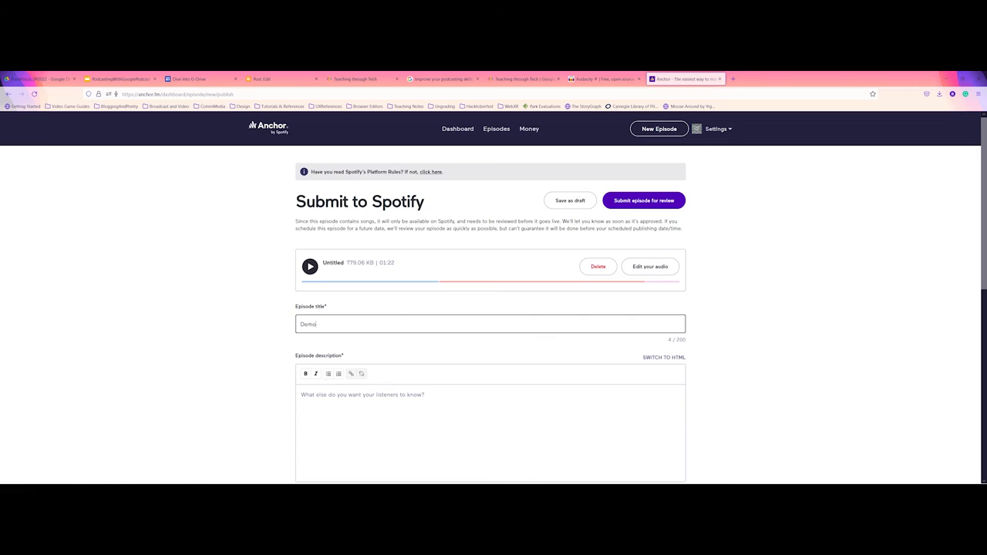
type("Episode Using Anchor Options")
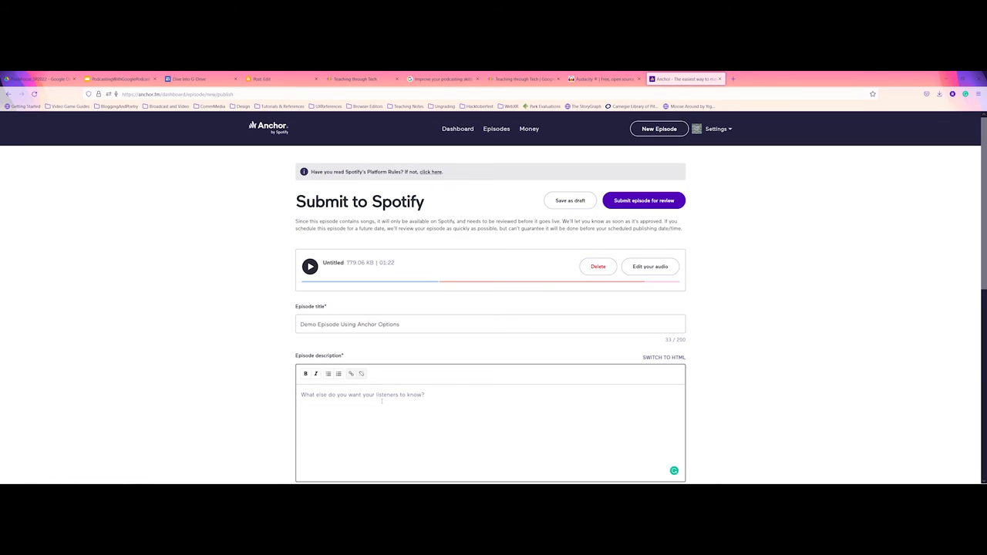
type("Example for using")
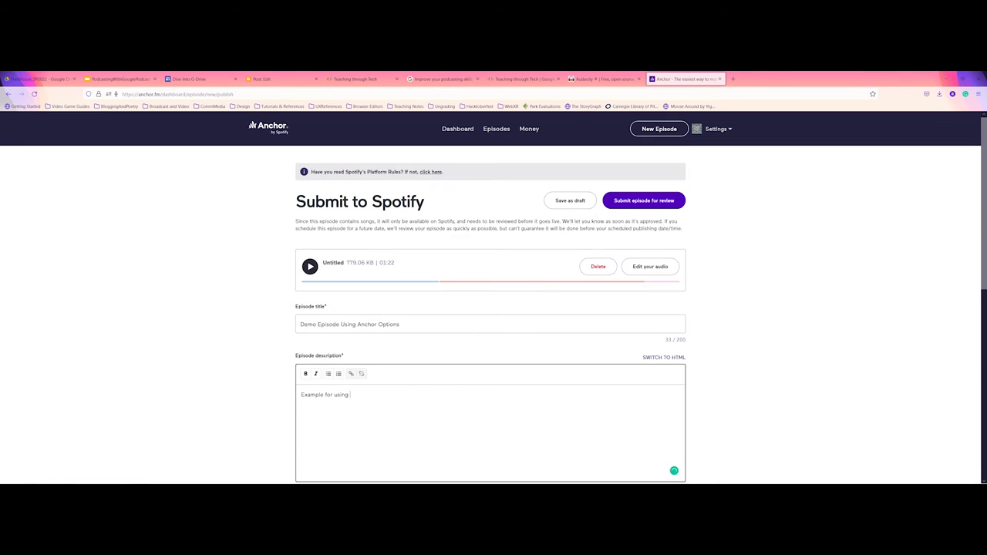
type("in-browser Anchor Po")
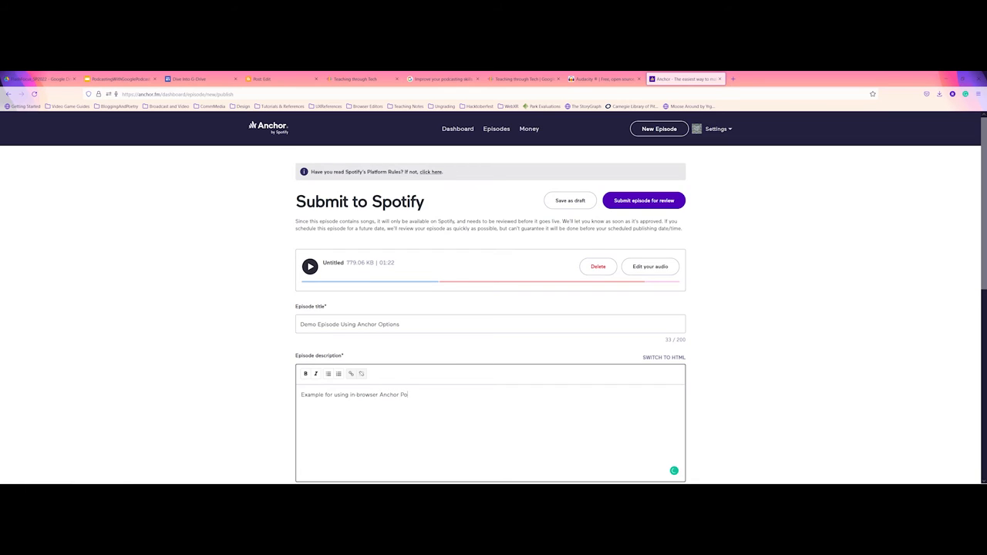
type("Episode Creation")
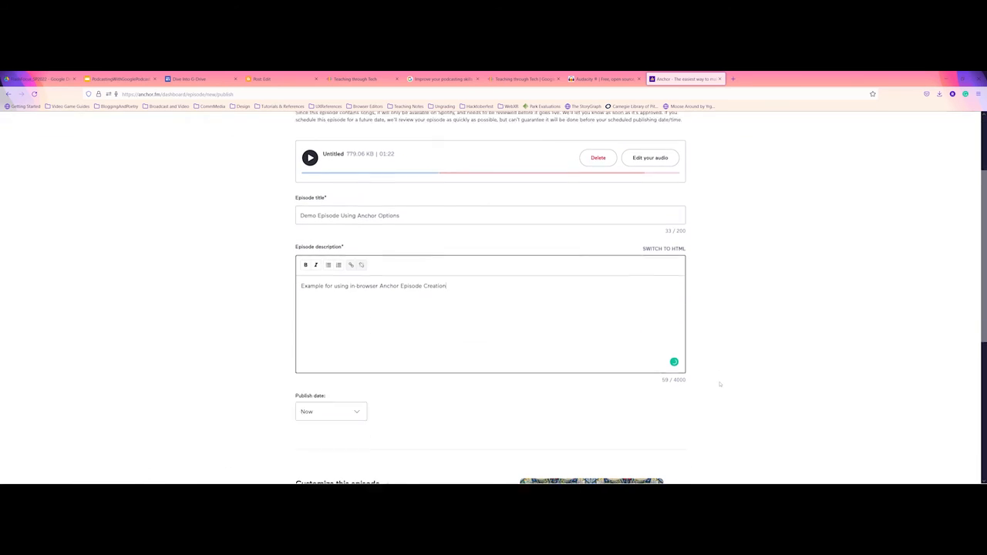
Step: Enter 2 as the episode number under Customize this episode, then return to the top
scroll("down", 3)
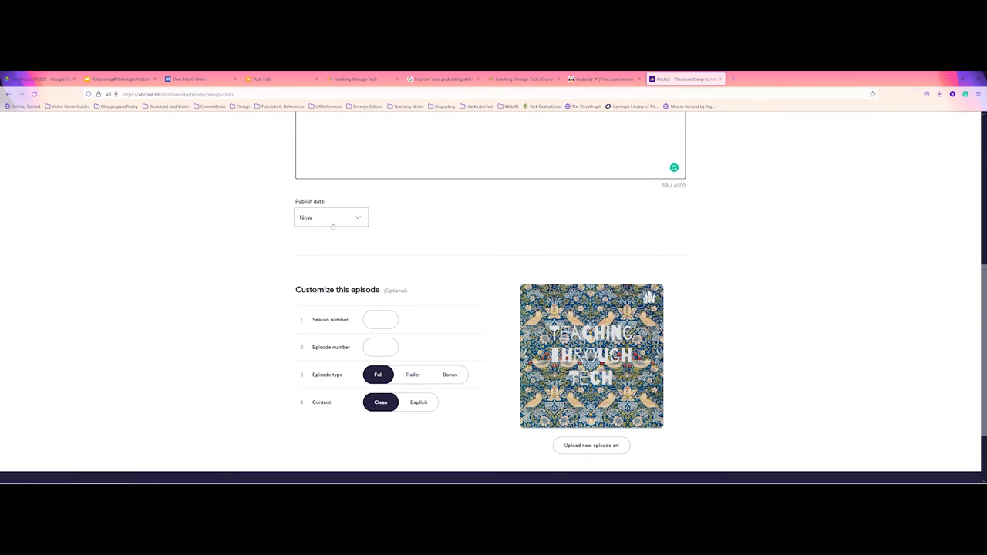
left_click(380, 319)
type("1")
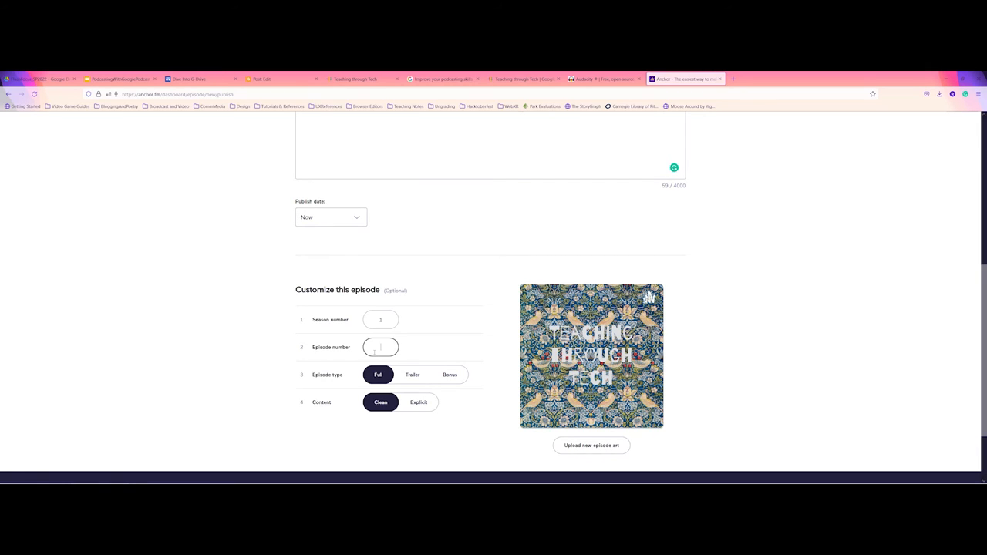
type("2")
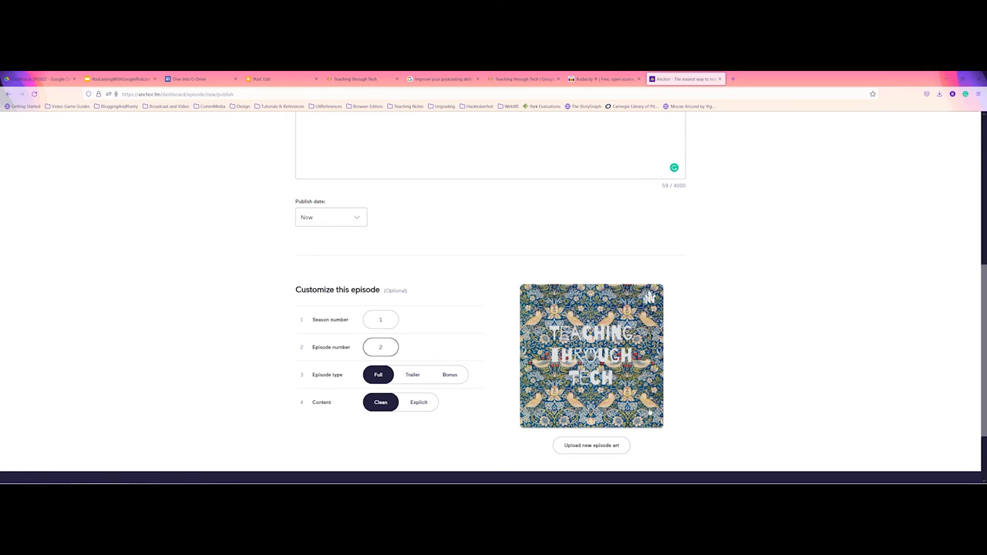
scroll("down", 3)
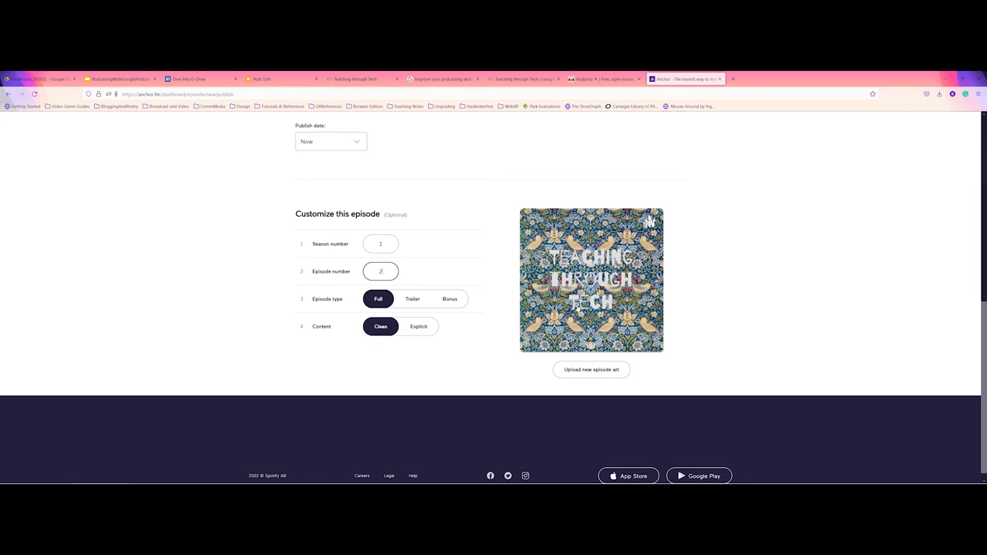
scroll("up", 3)
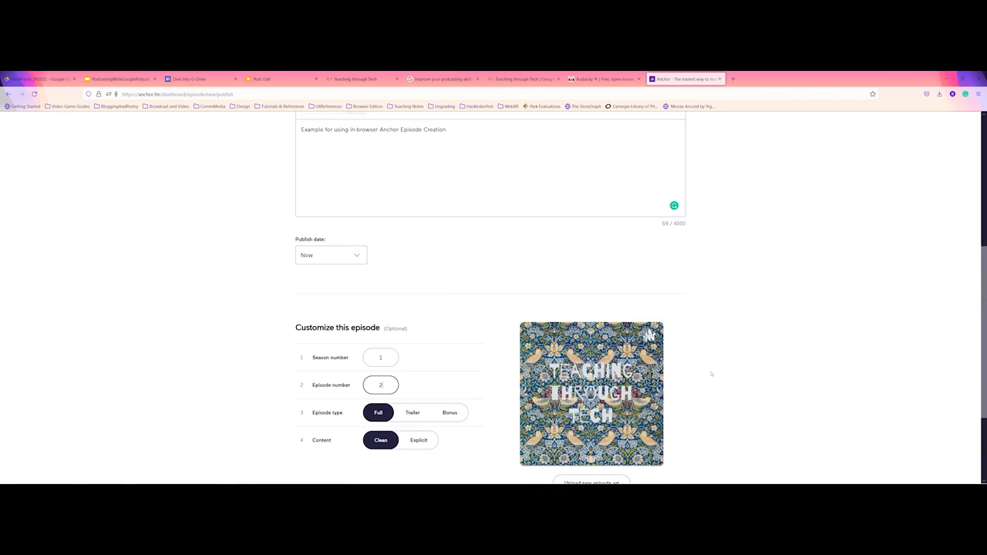
scroll("up", 3)
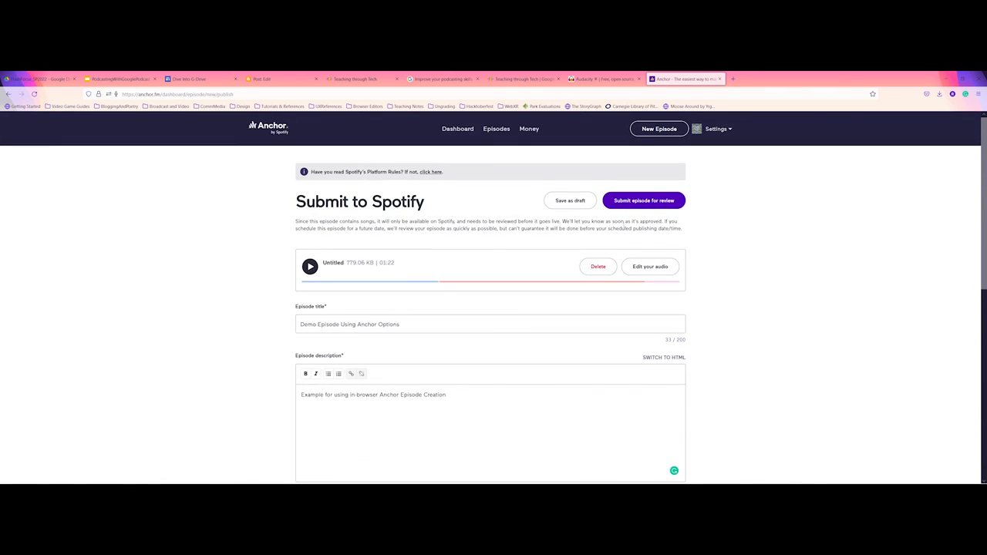
Step: Submit the episode for Spotify review and dismiss the Episode published popup
left_click(644, 201)
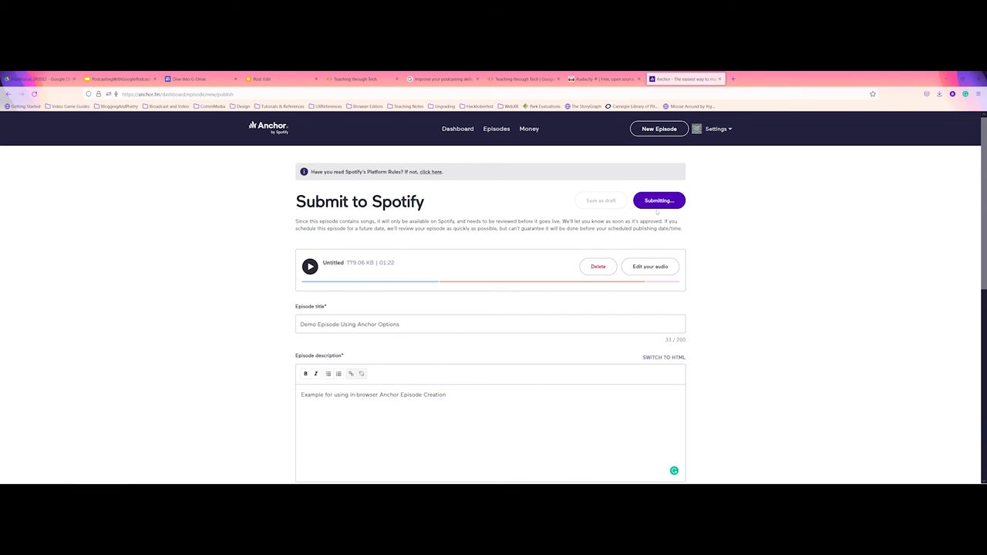
left_click(658, 200)
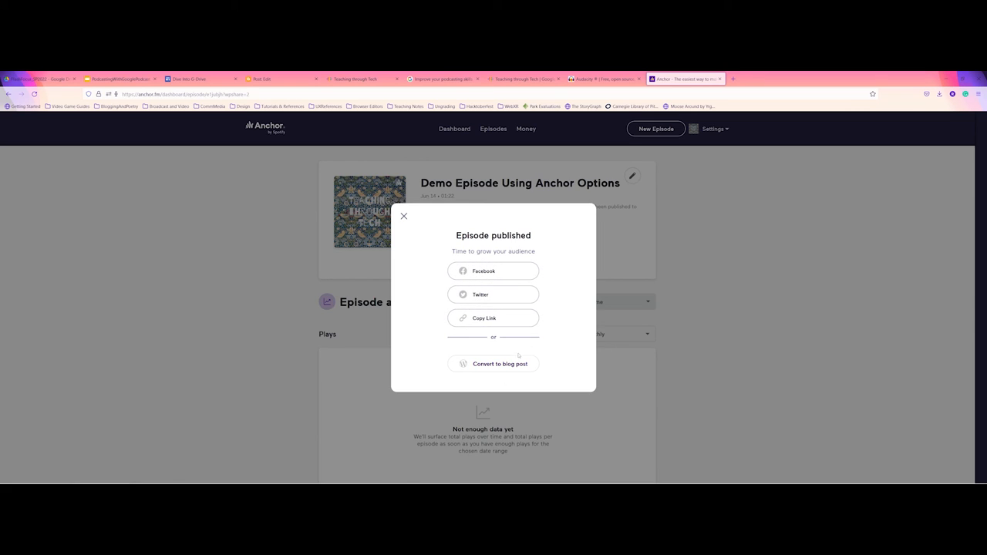
left_click(404, 216)
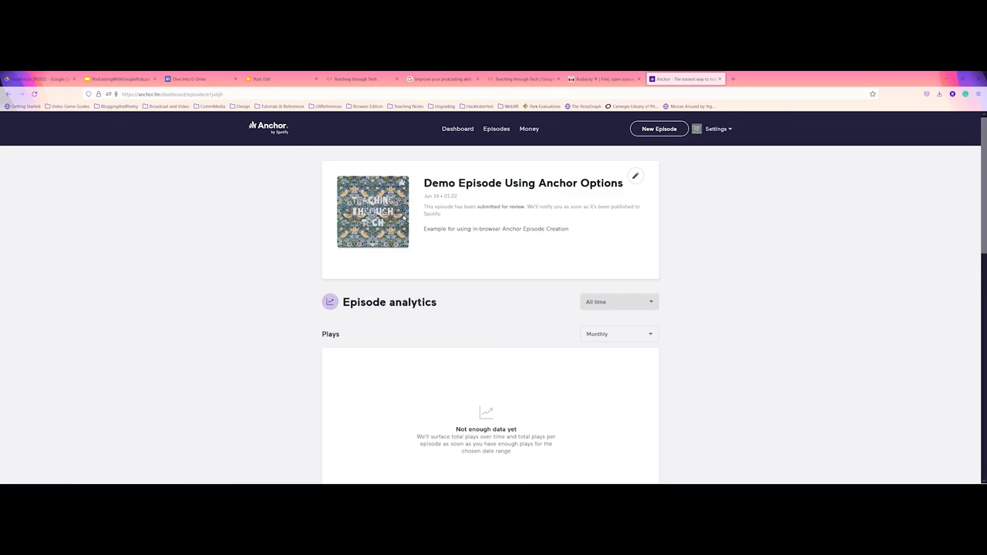
mouse_move(467, 268)
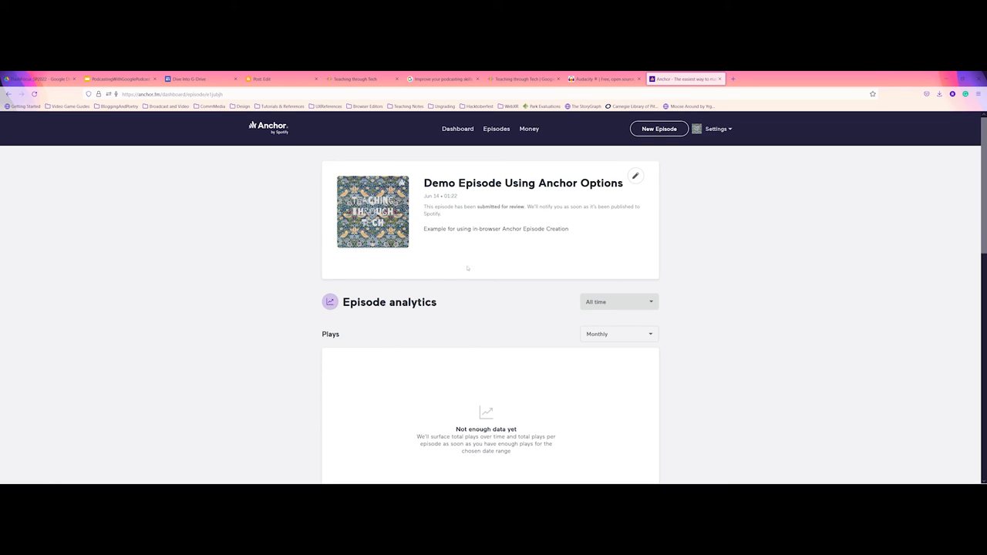
mouse_move(495, 134)
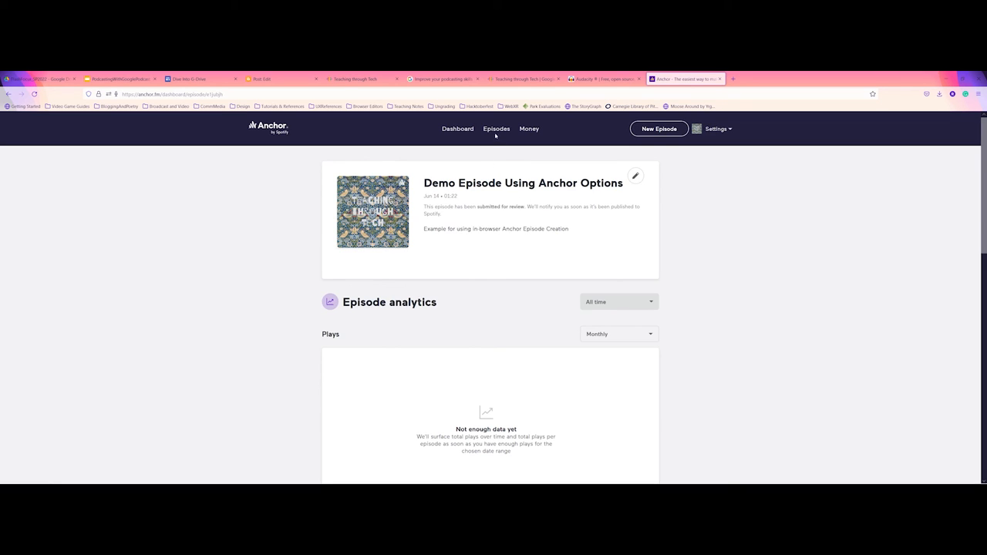
left_click(496, 129)
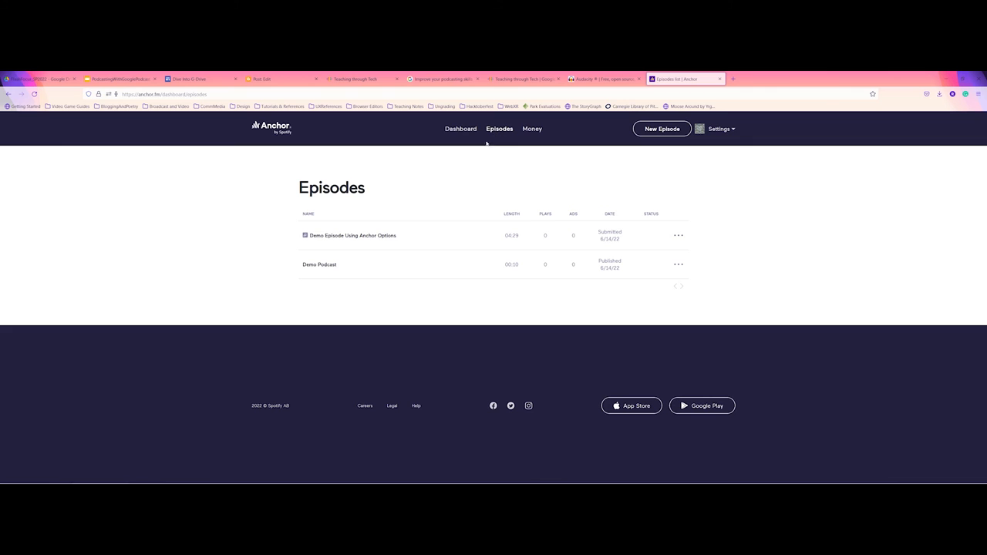
mouse_move(421, 227)
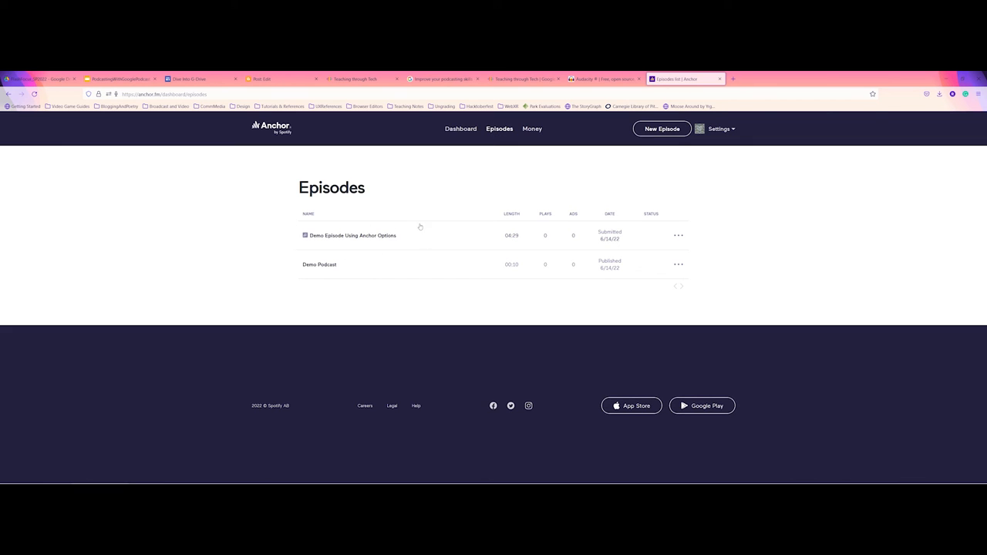
mouse_move(322, 243)
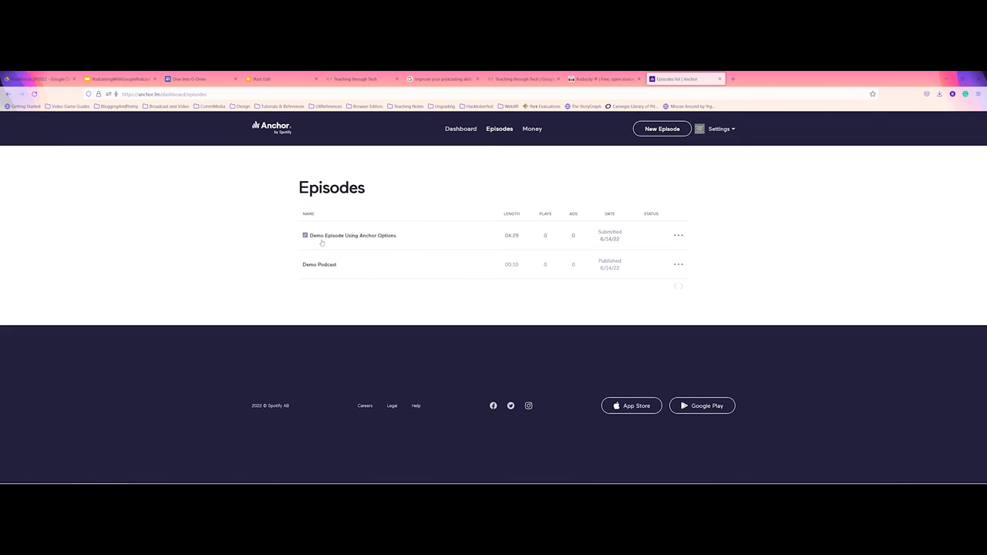
left_click(678, 235)
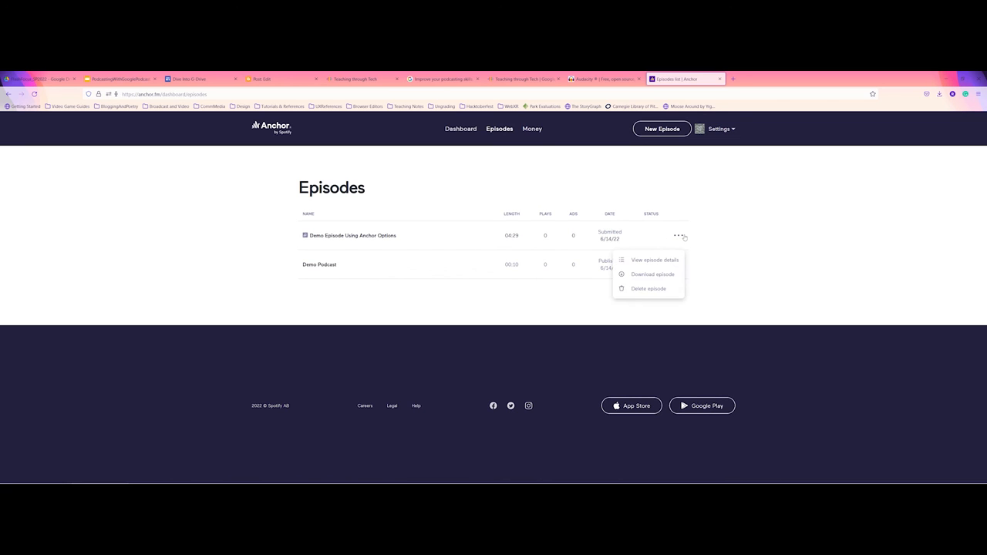
mouse_move(654, 259)
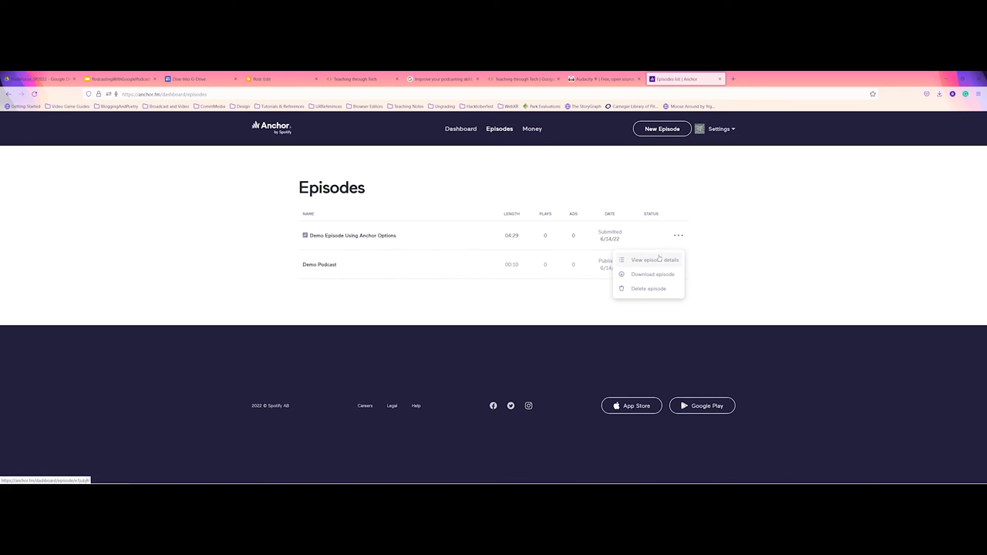
left_click(650, 260)
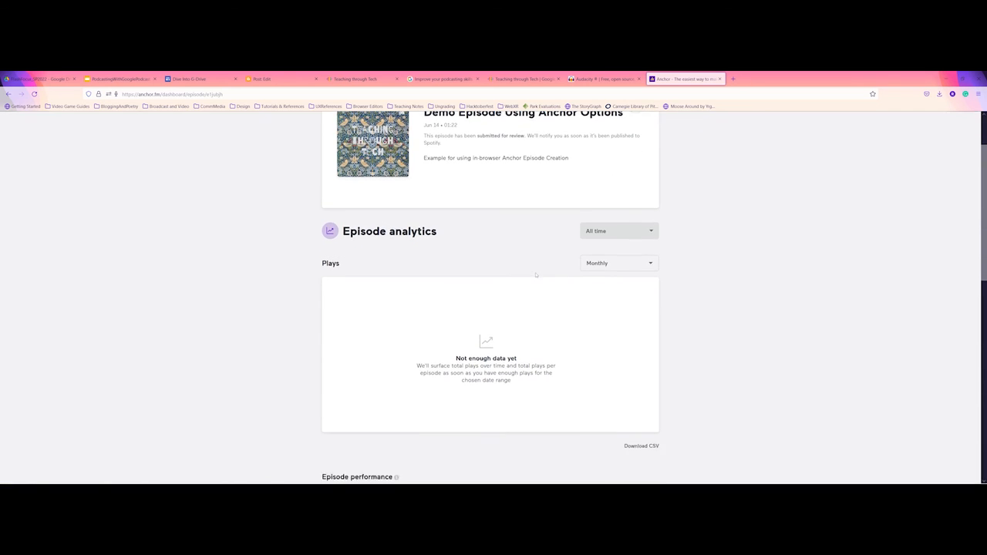
scroll("down", 3)
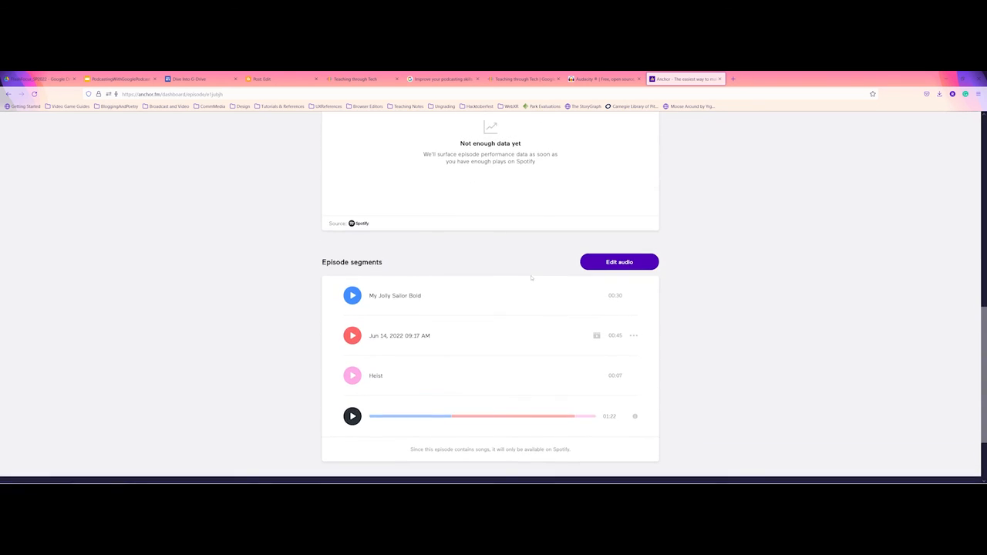
scroll("up", 3)
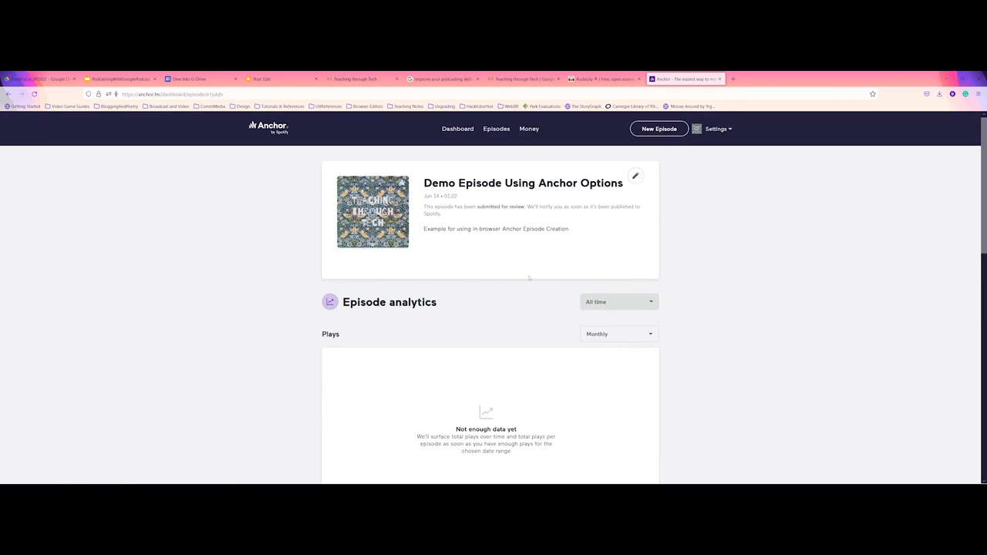